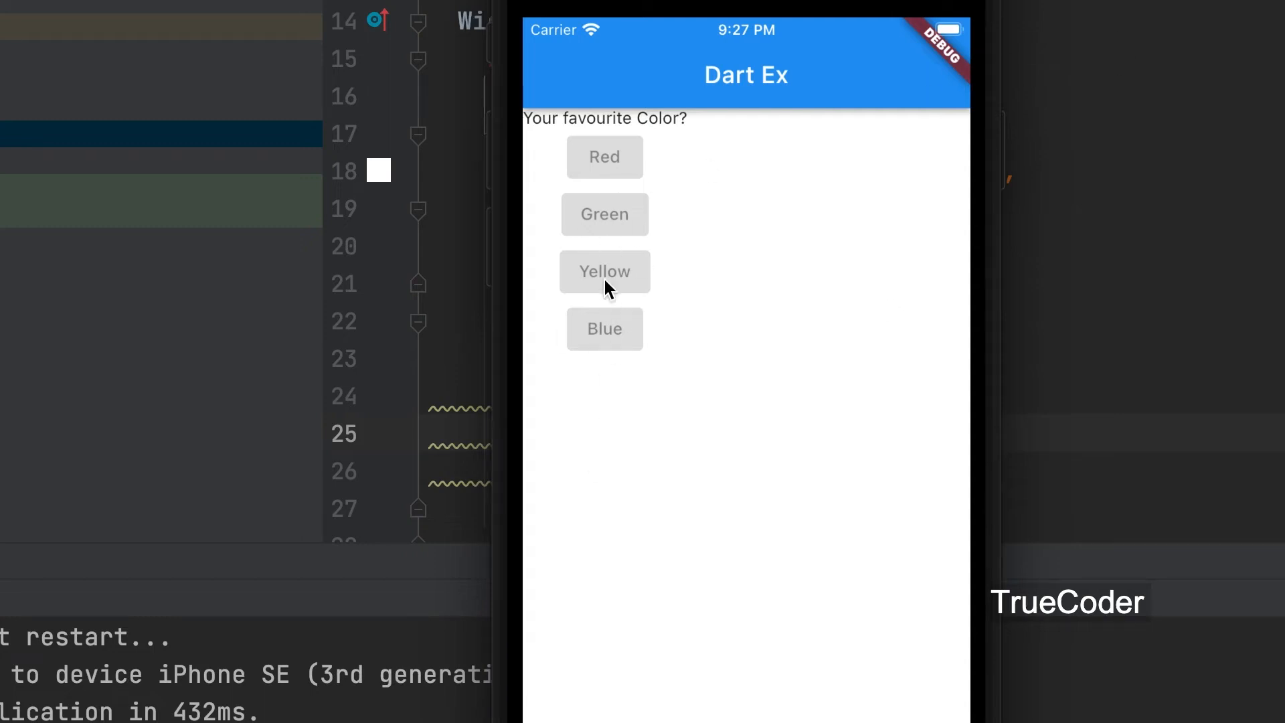
mouse_move(618, 253)
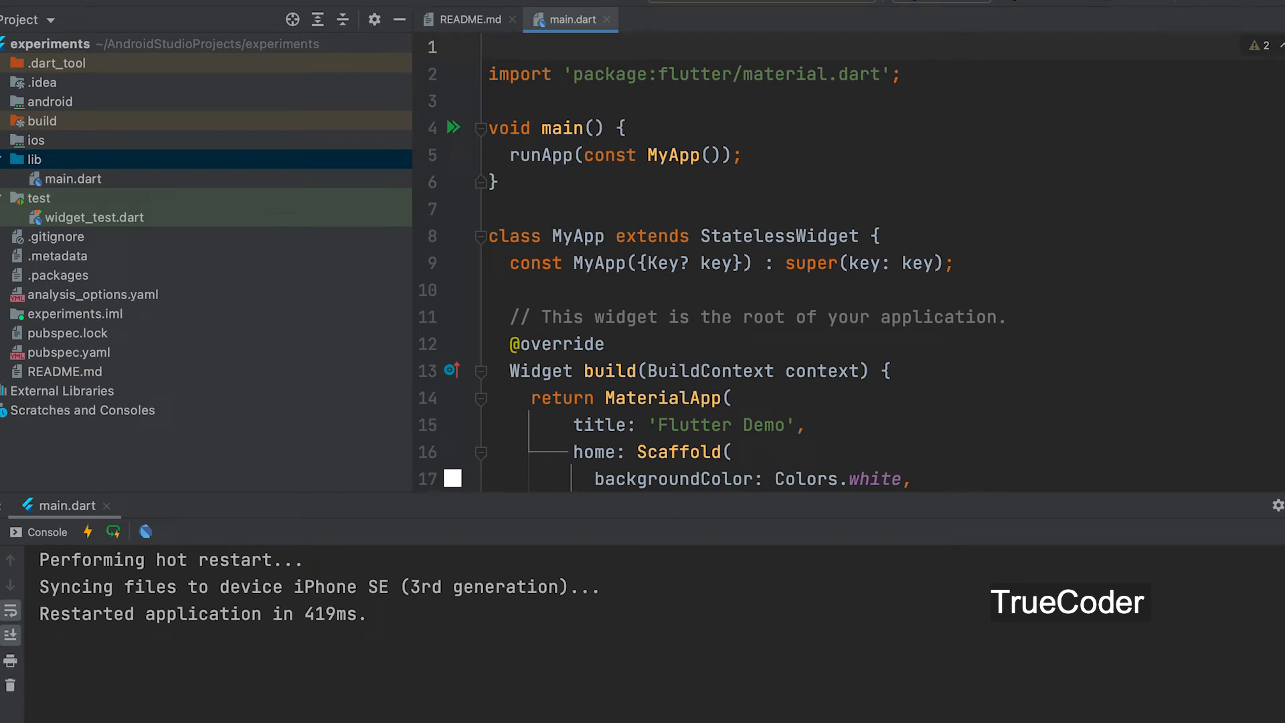
- Scroll to main.dart's body Column and place the cursor inside its empty children list
scroll("down", 3)
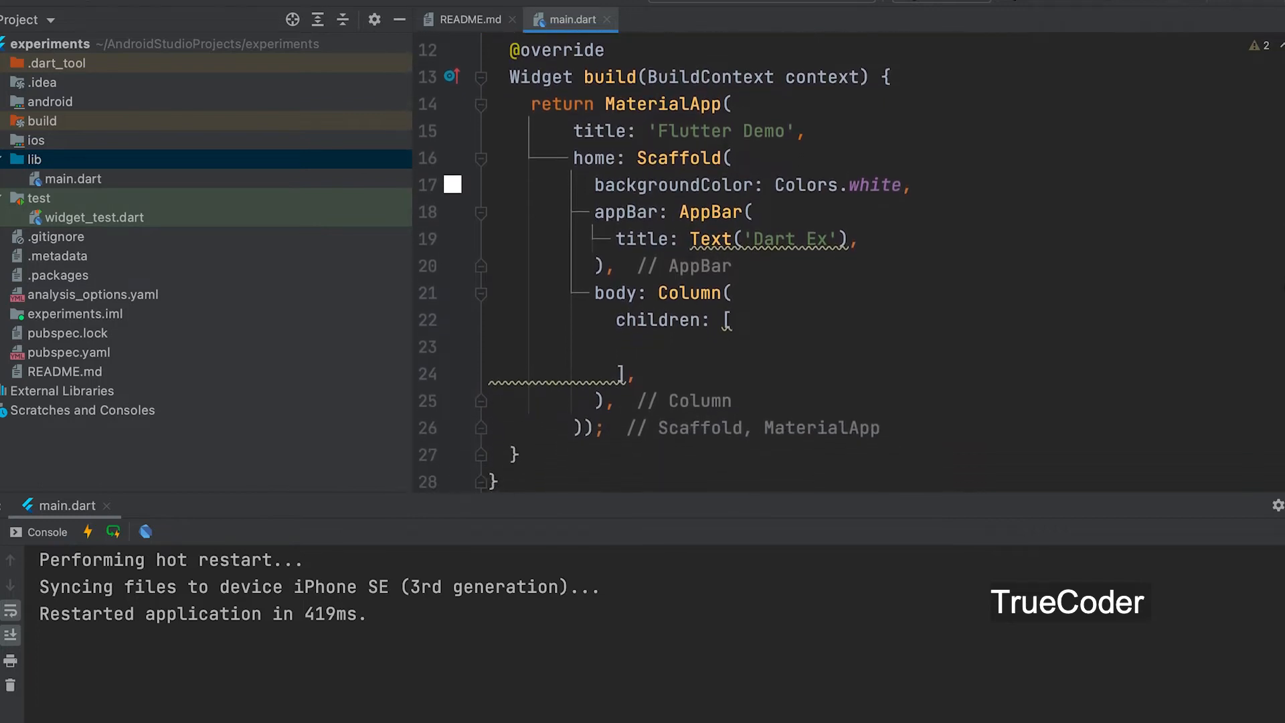
left_click(488, 346)
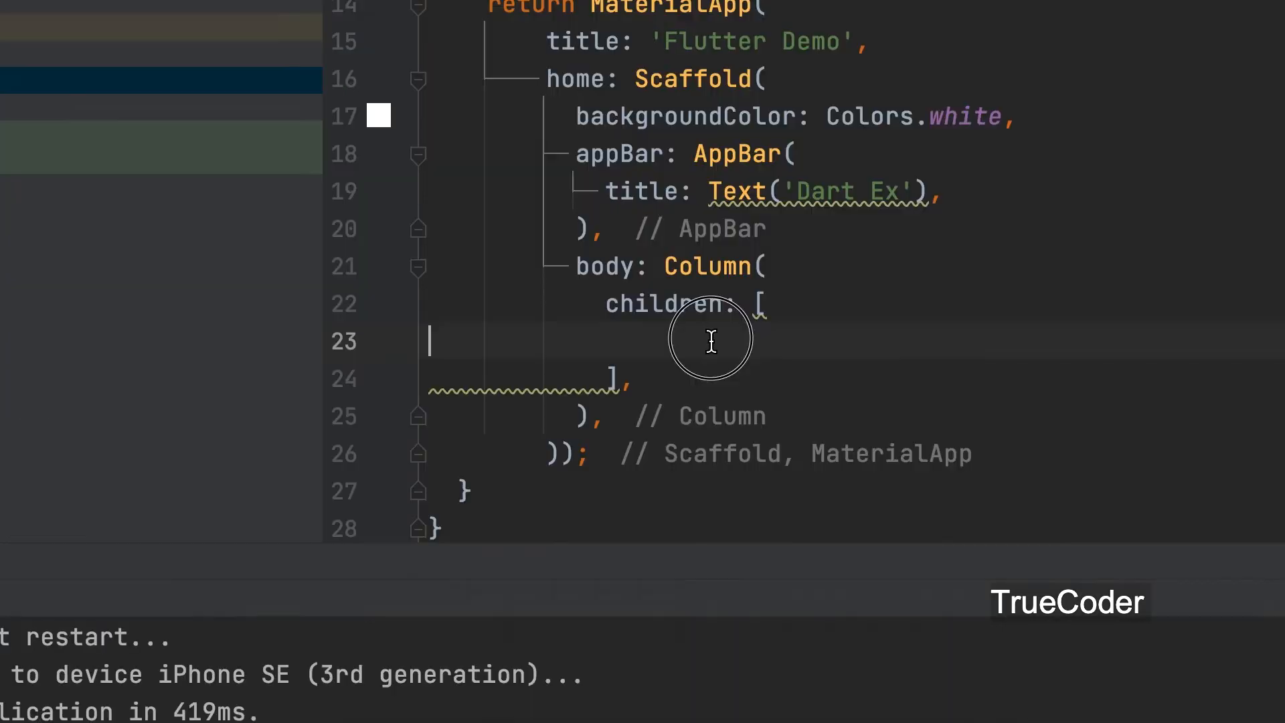
mouse_move(746, 353)
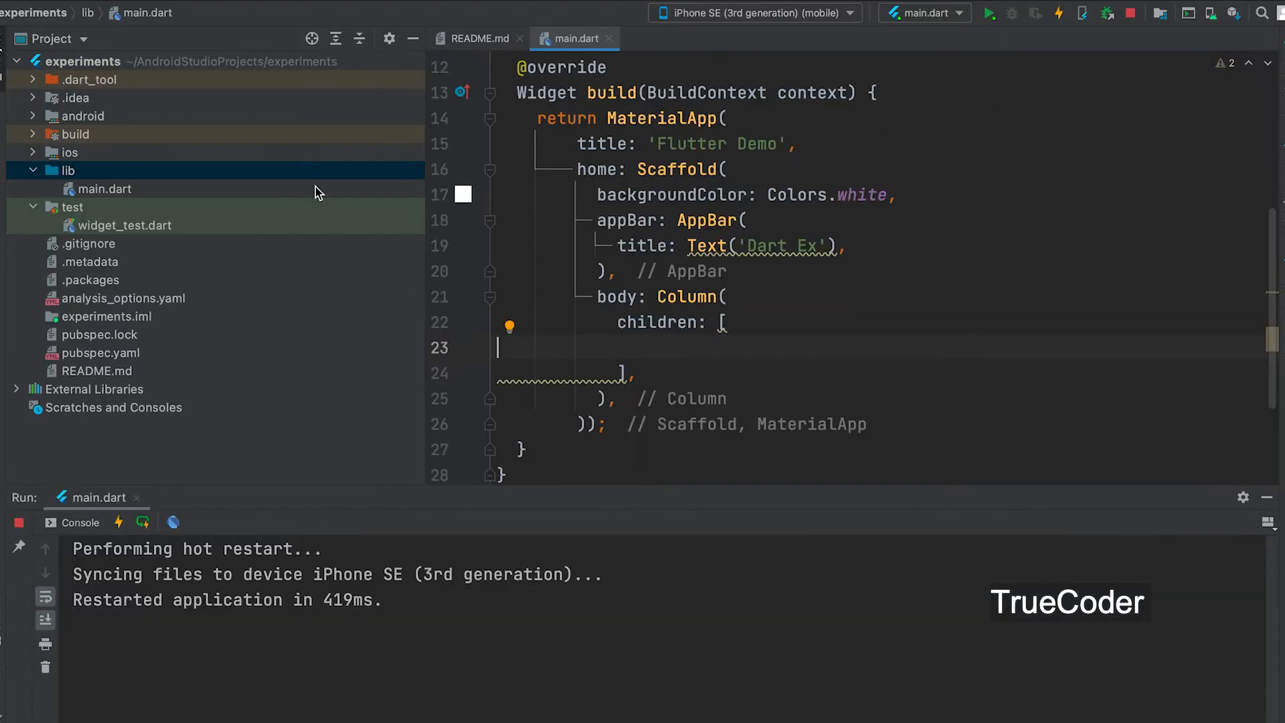
- Create a new Dart file named question.dart in the lib folder
right_click(65, 169)
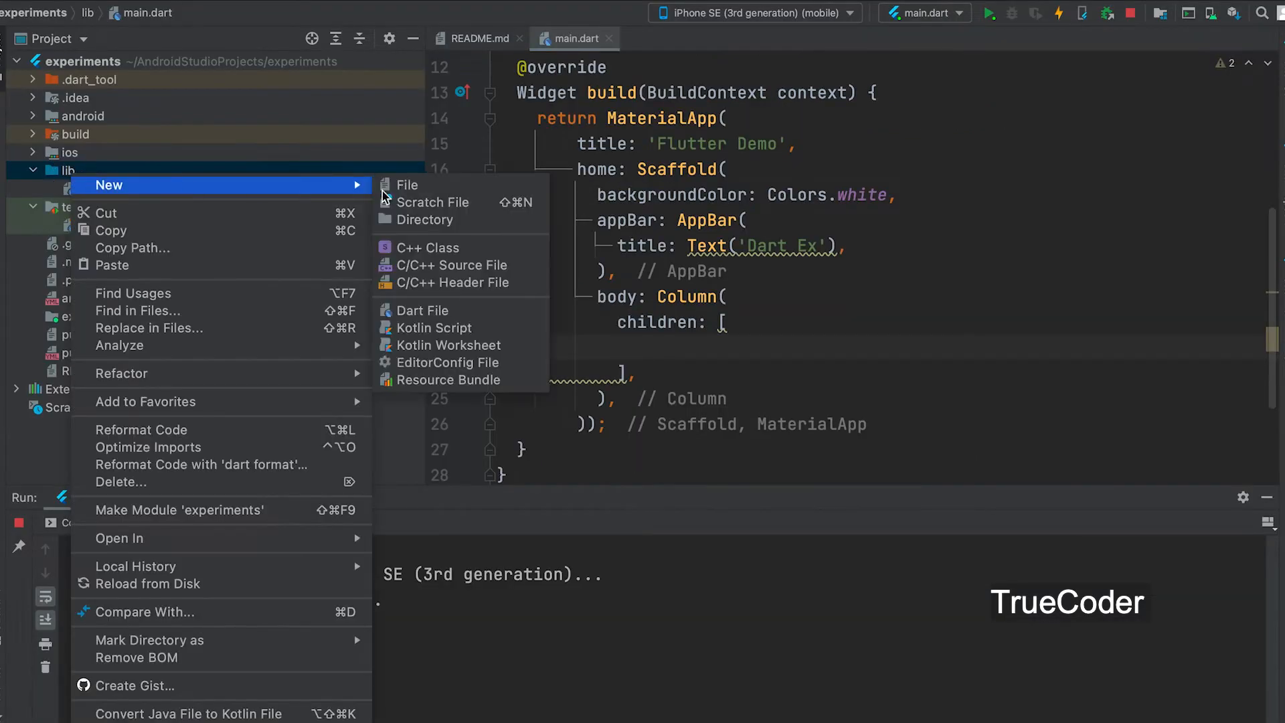
left_click(424, 310)
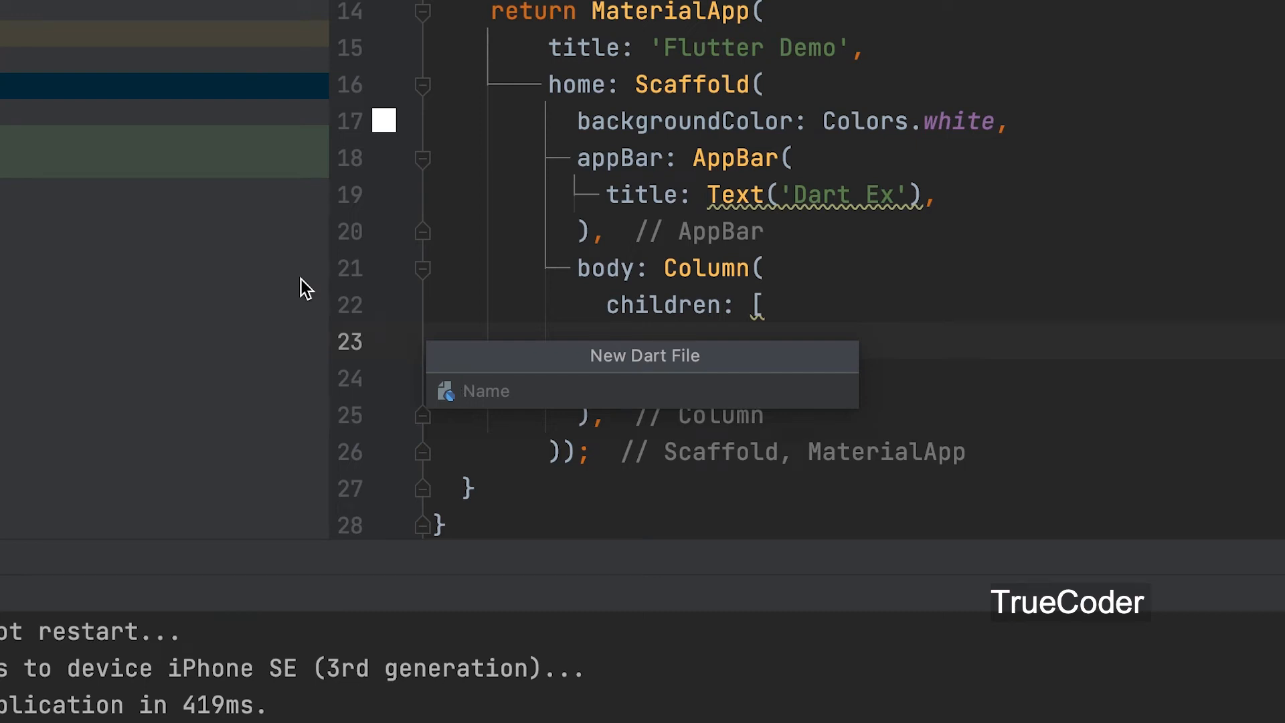
type("q")
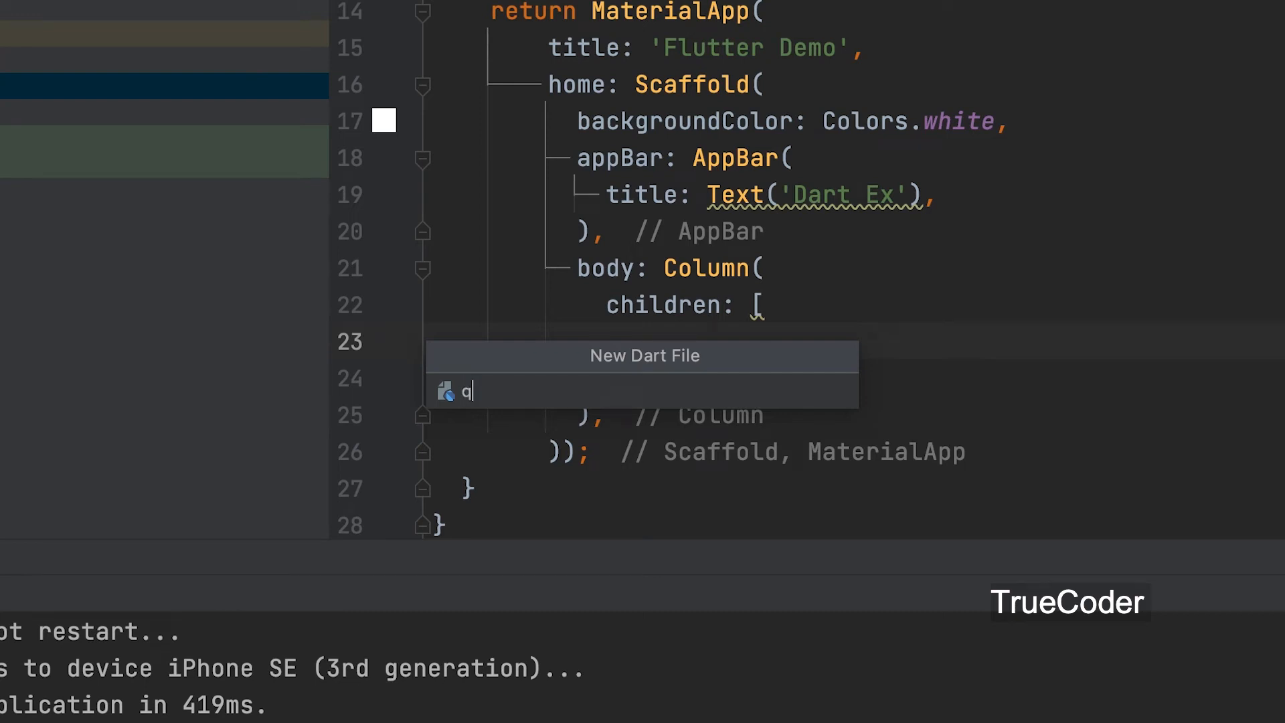
type("uestion")
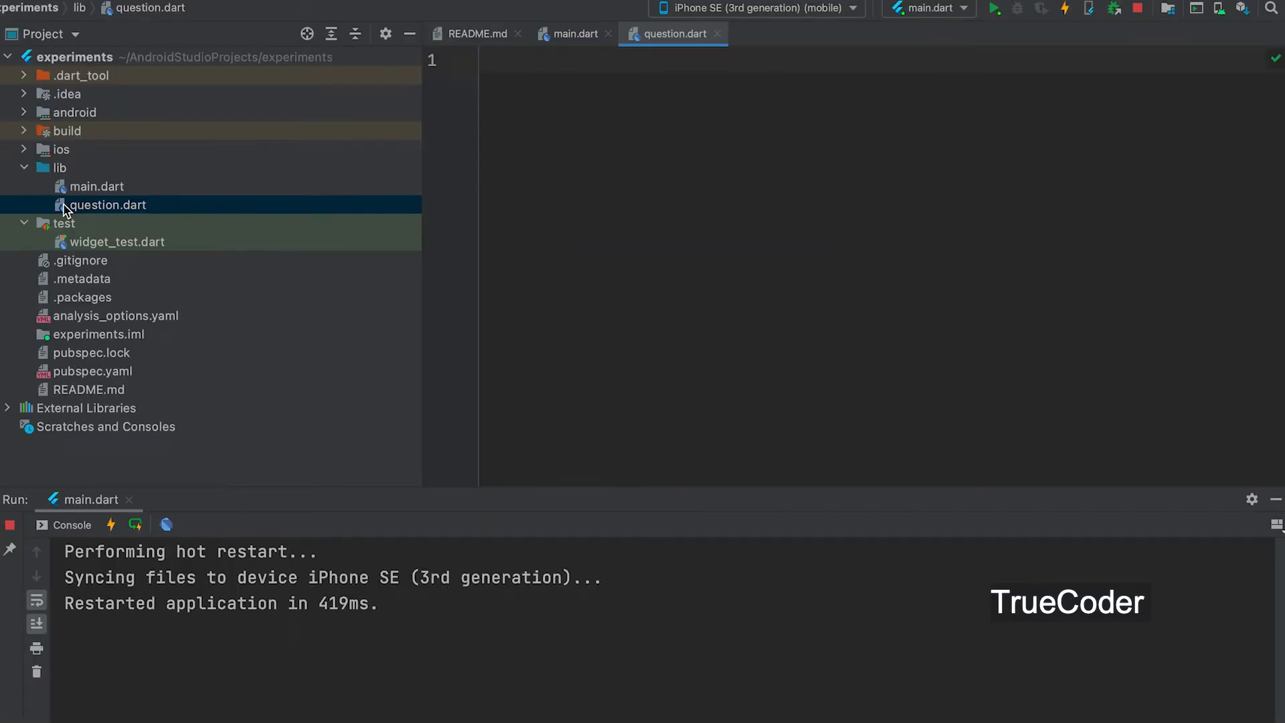
mouse_move(343, 390)
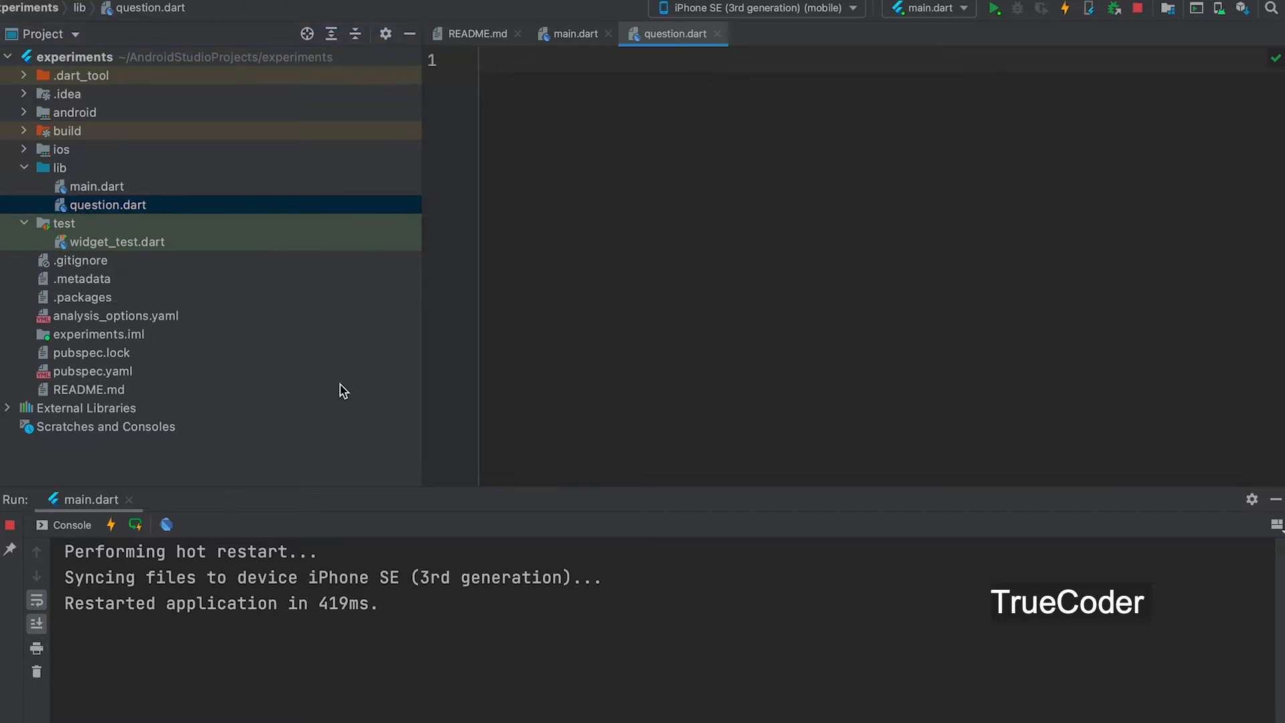
- Import Flutter material and generate a Question stateless widget returning a Container
type("im")
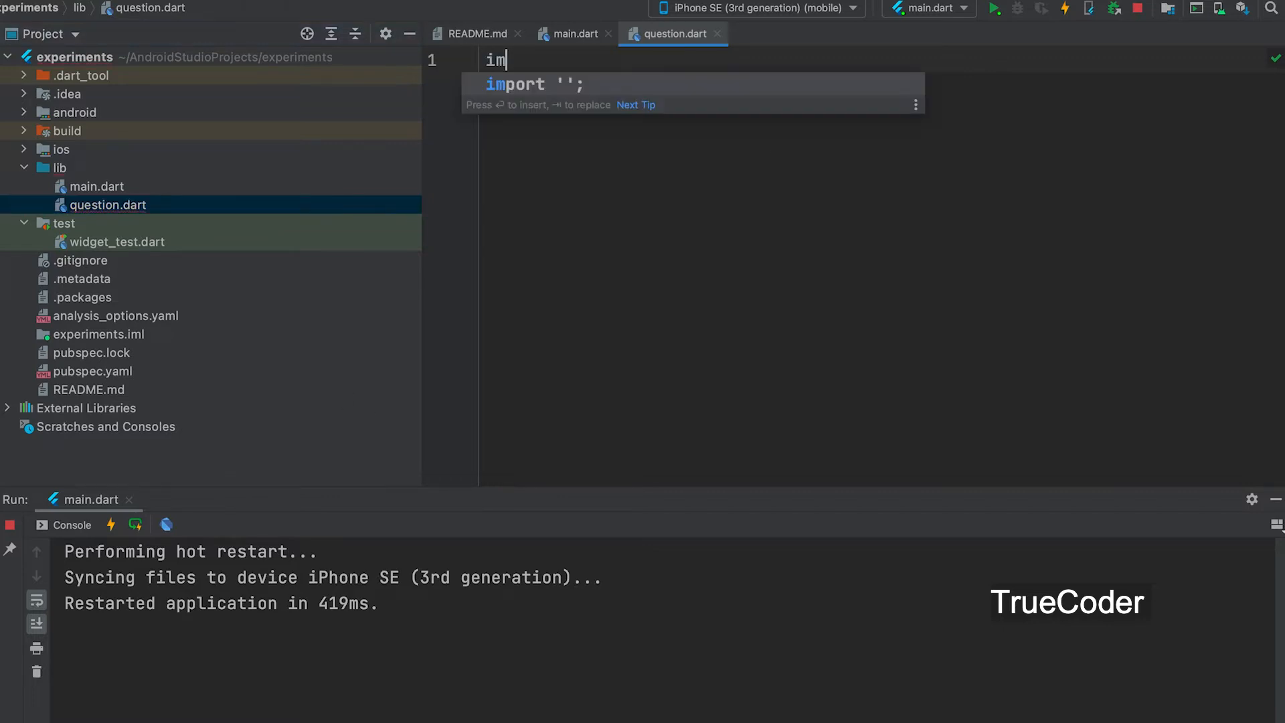
type("material.dart';")
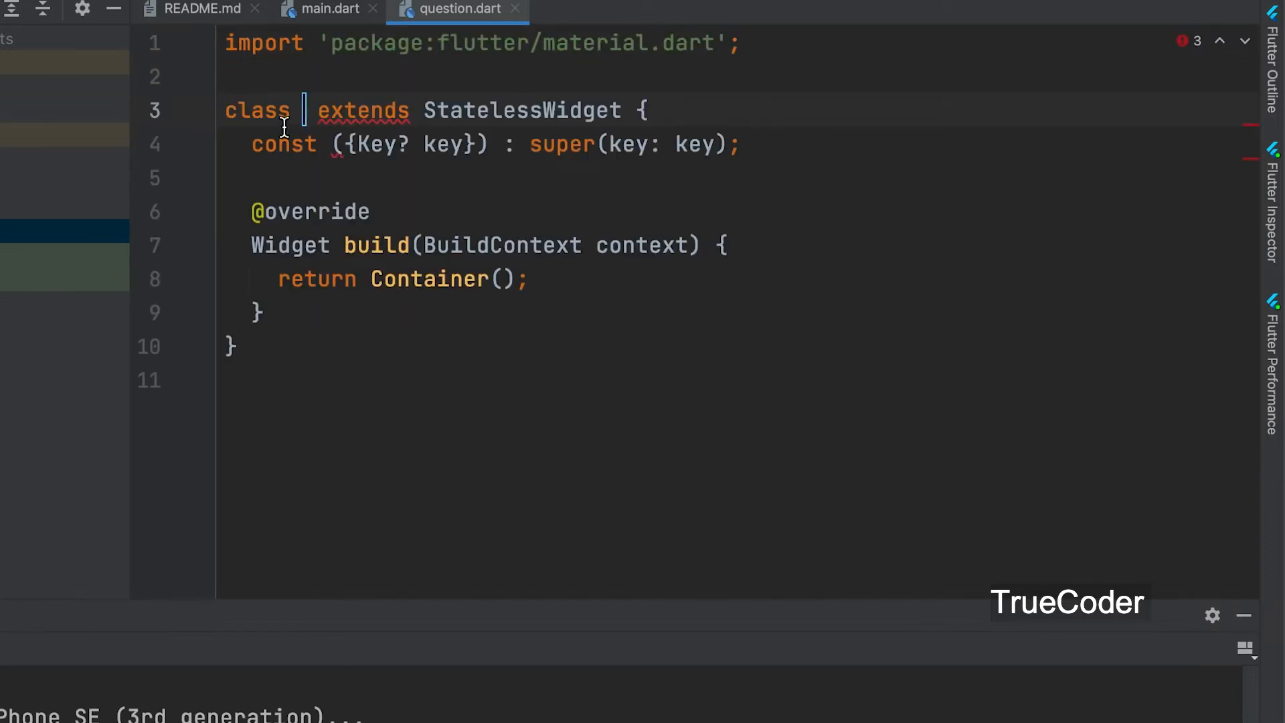
type("Question")
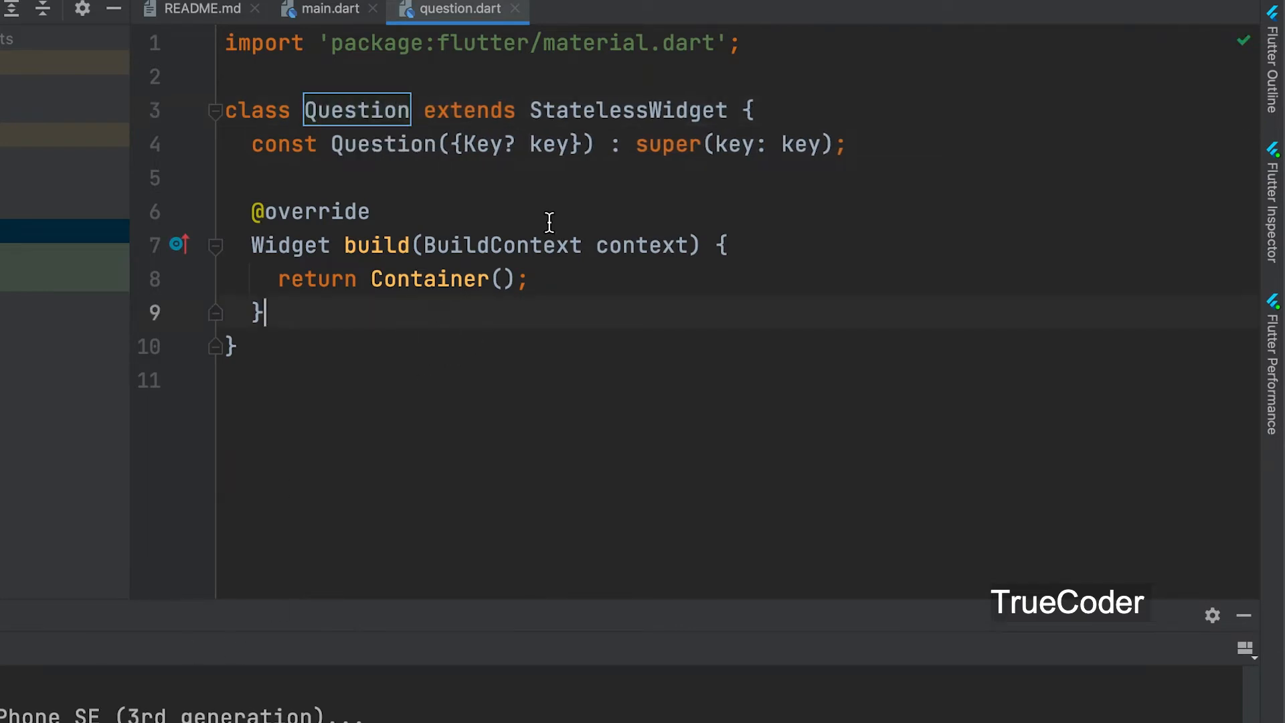
left_click(504, 279)
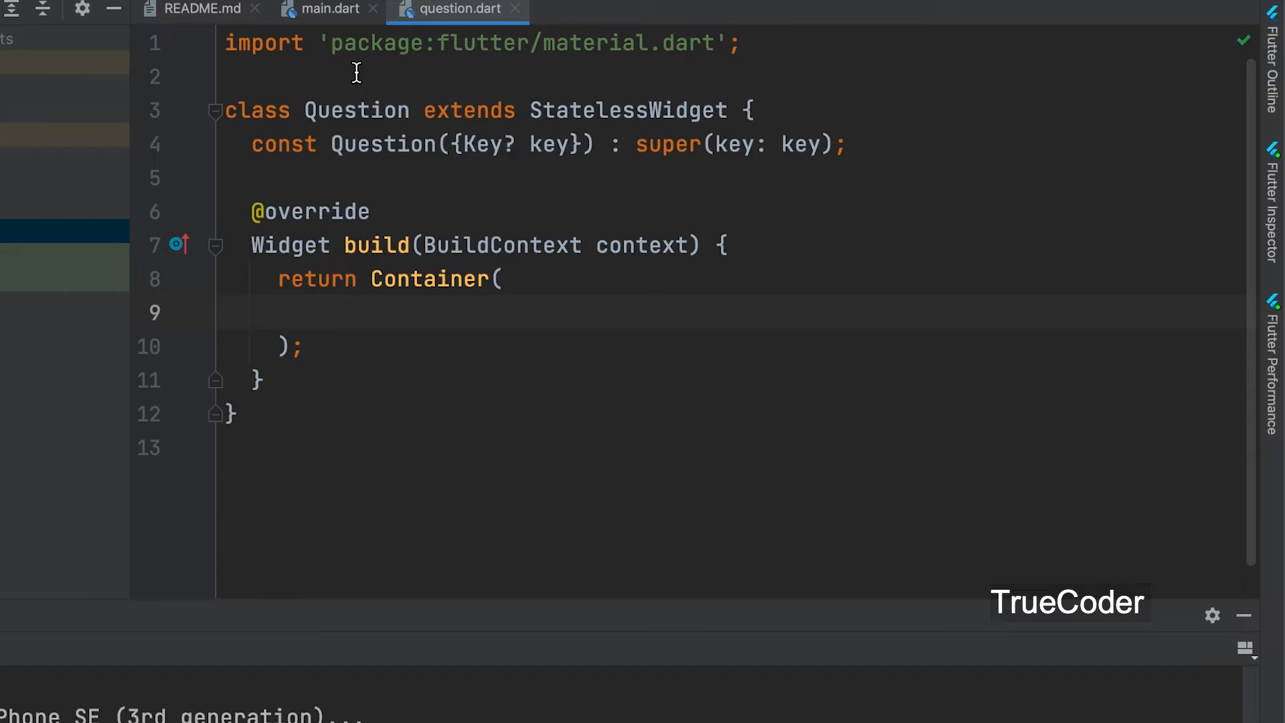
- Give the Container a Text child reading 'Your favourite Color?'
type("child: te,")
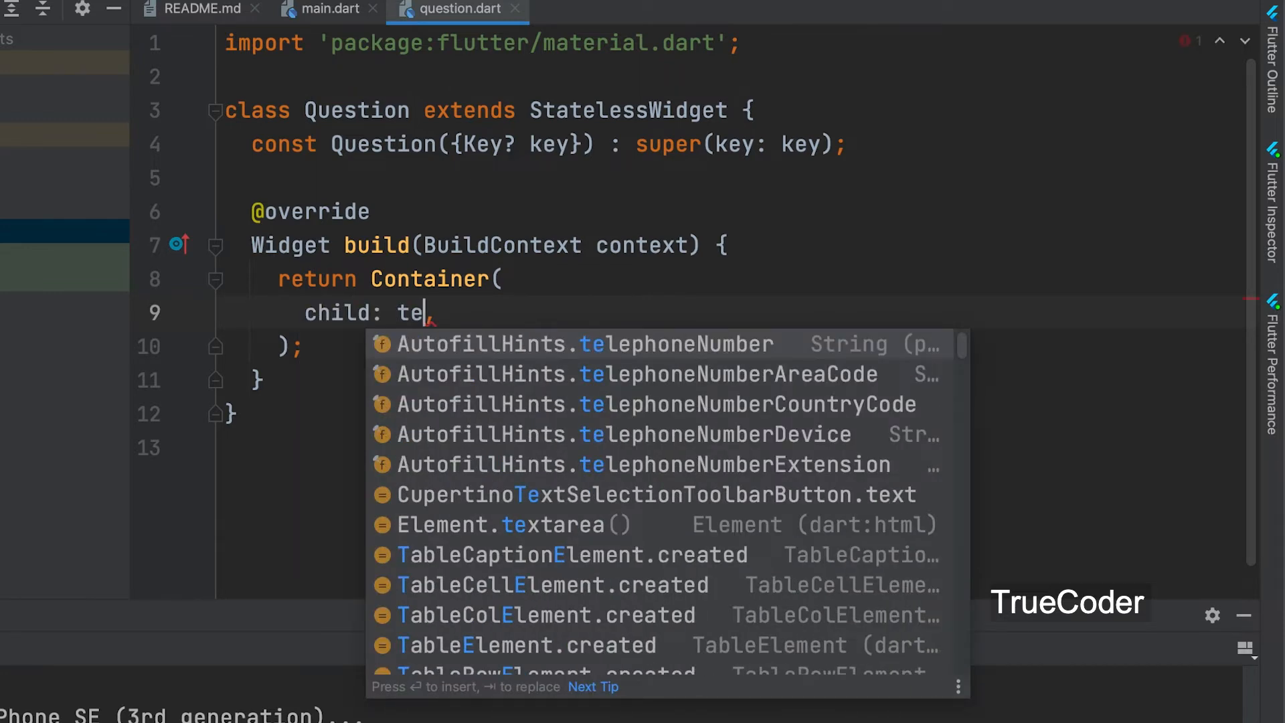
type("xt")
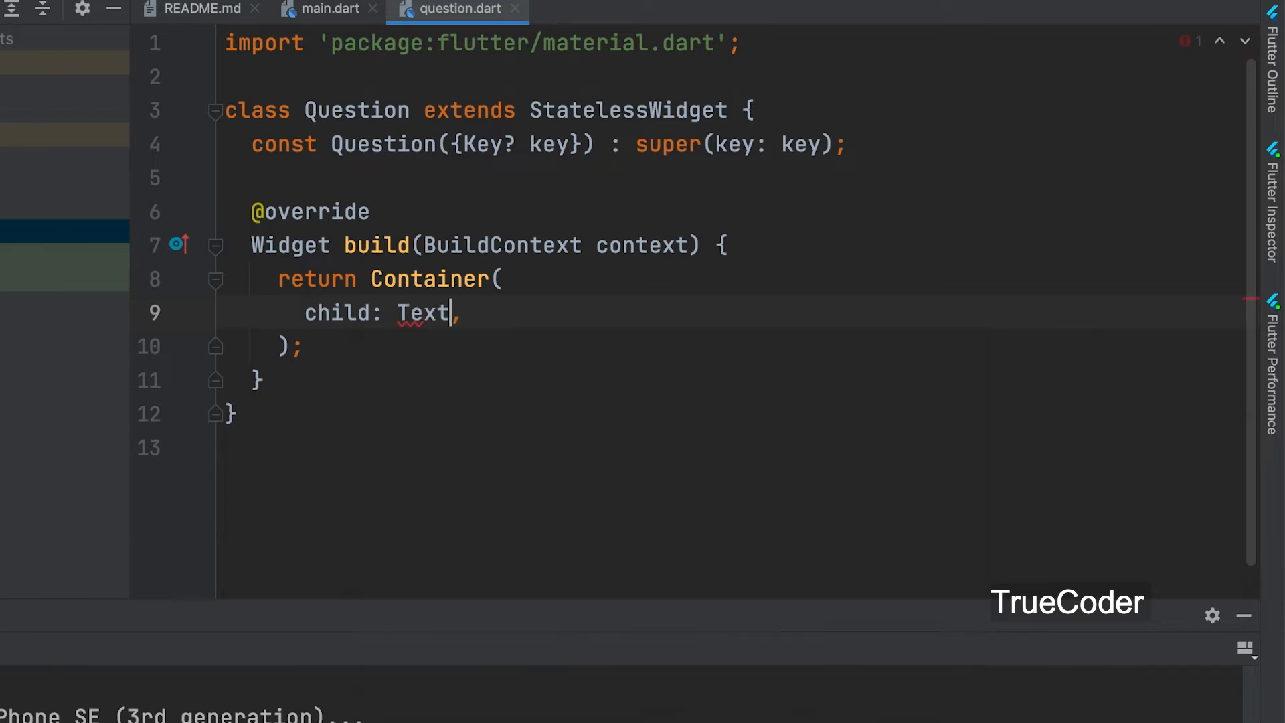
type("(")
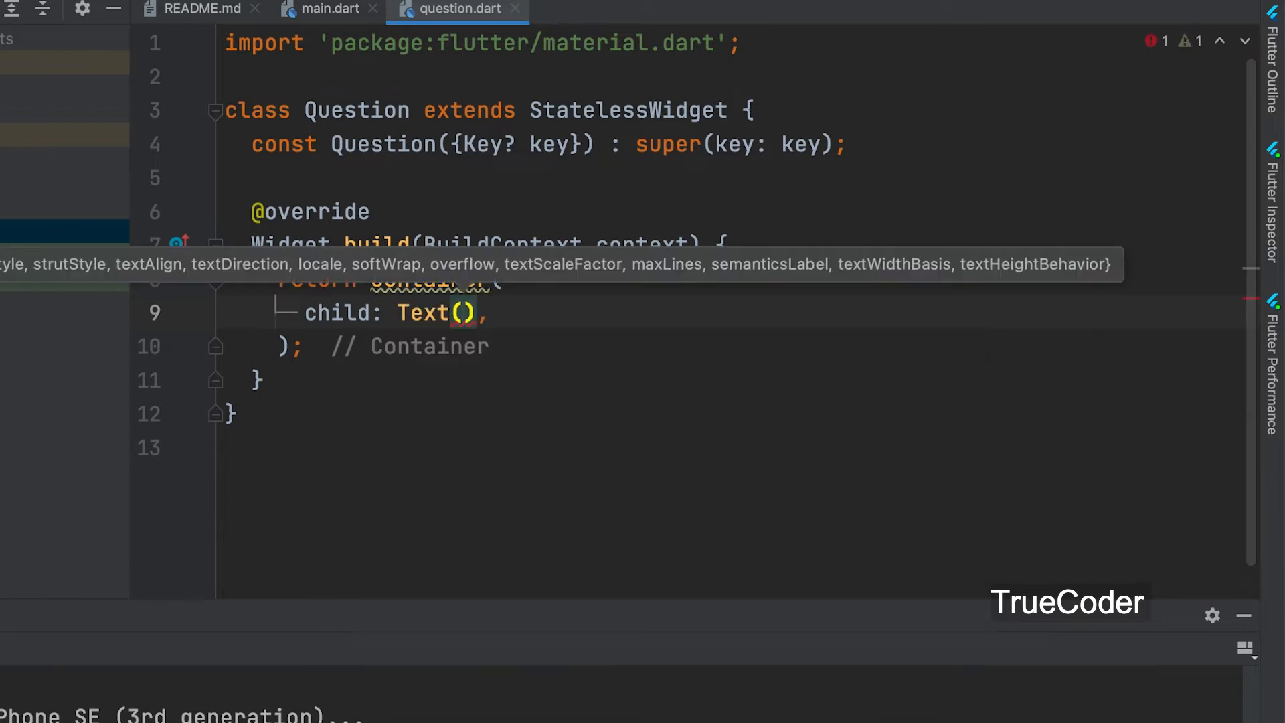
type("'Yo'")
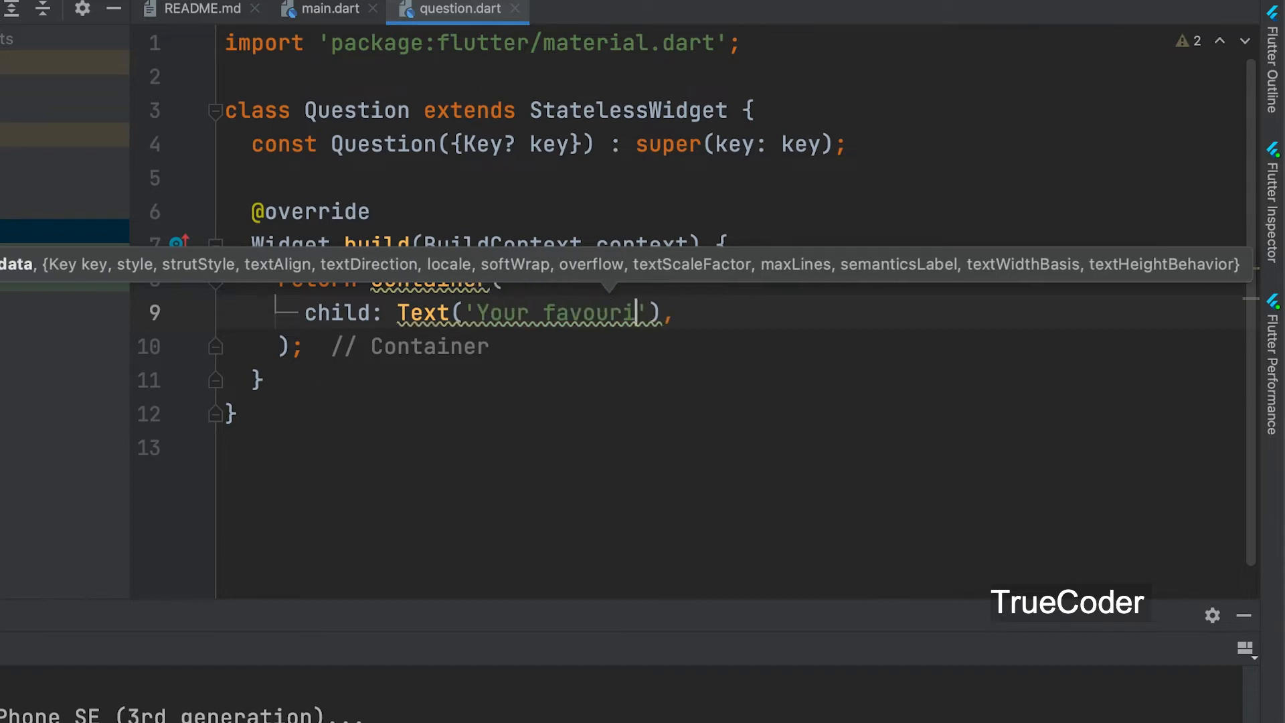
type("te Cold")
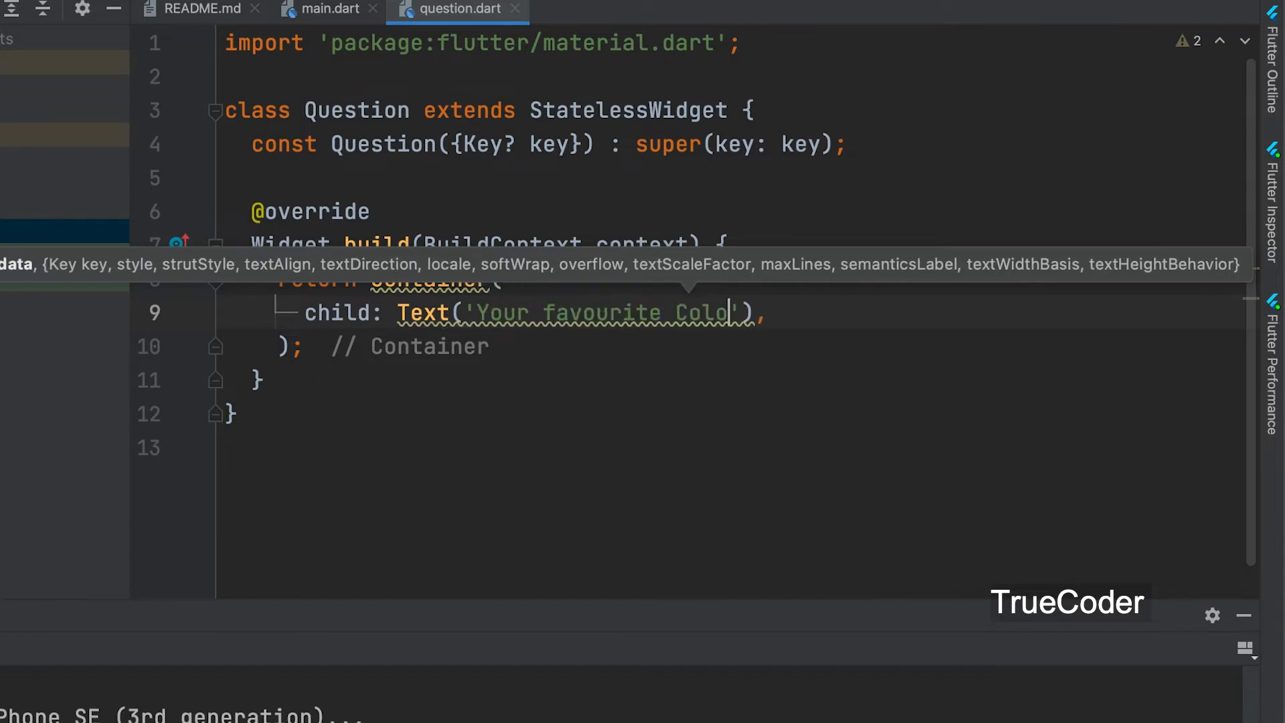
type("r?")
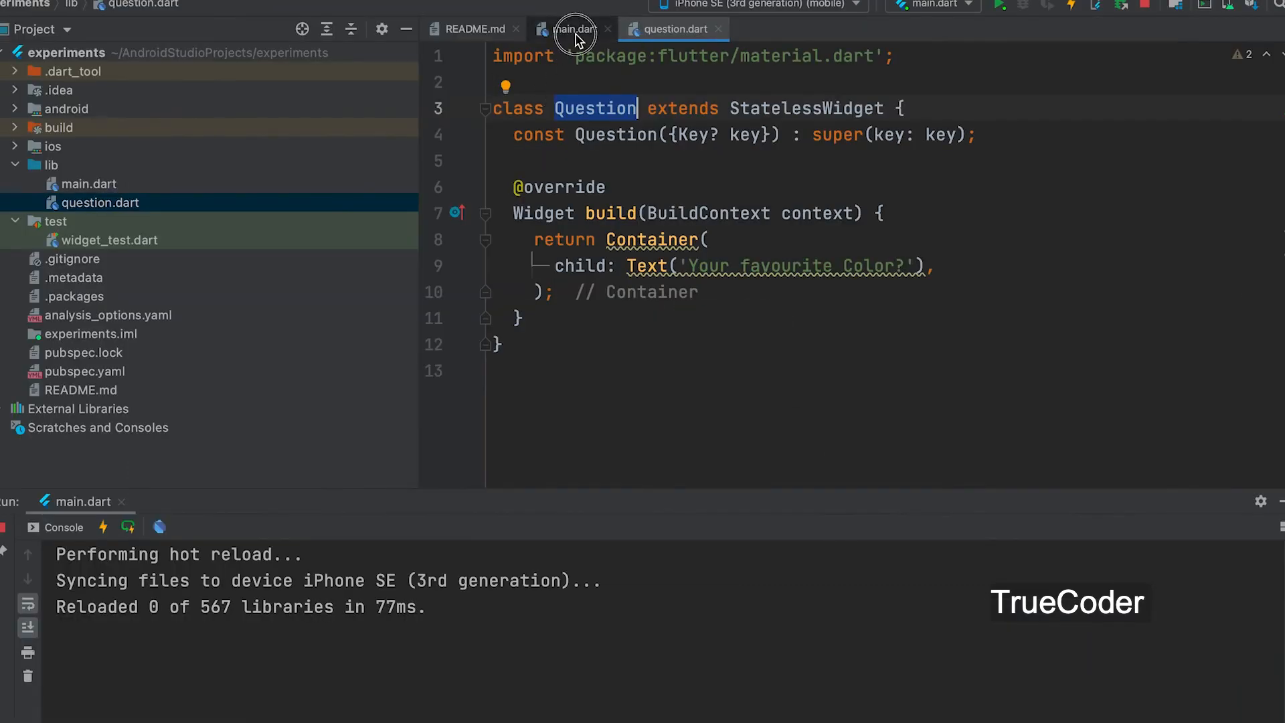
- In main.dart, add import './question.dart' below the material import
left_click(571, 29)
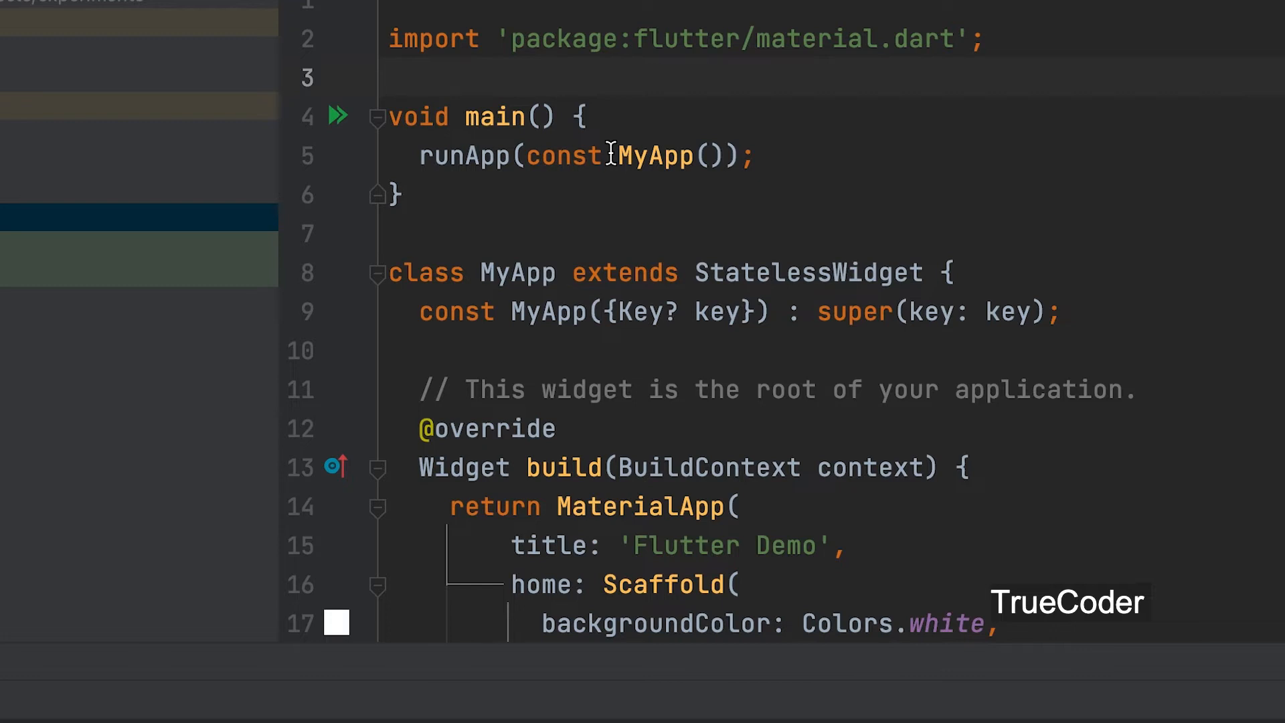
type("import '';")
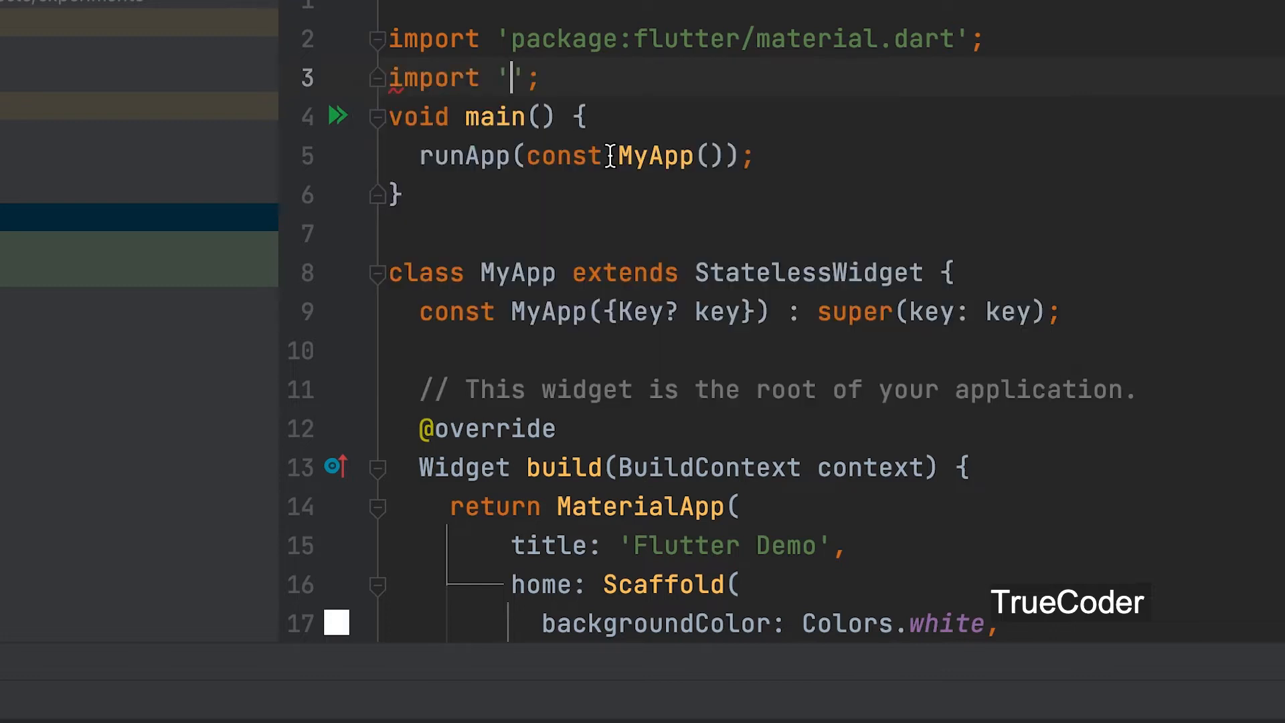
type("./")
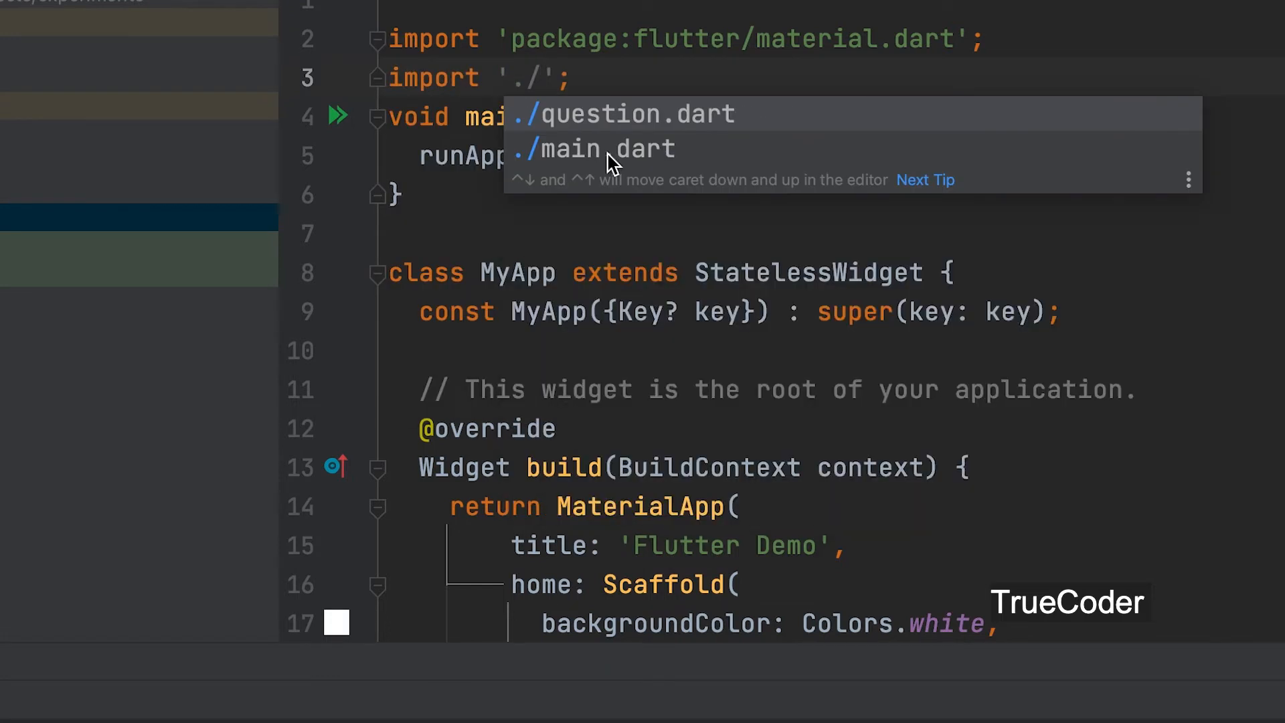
mouse_move(627, 115)
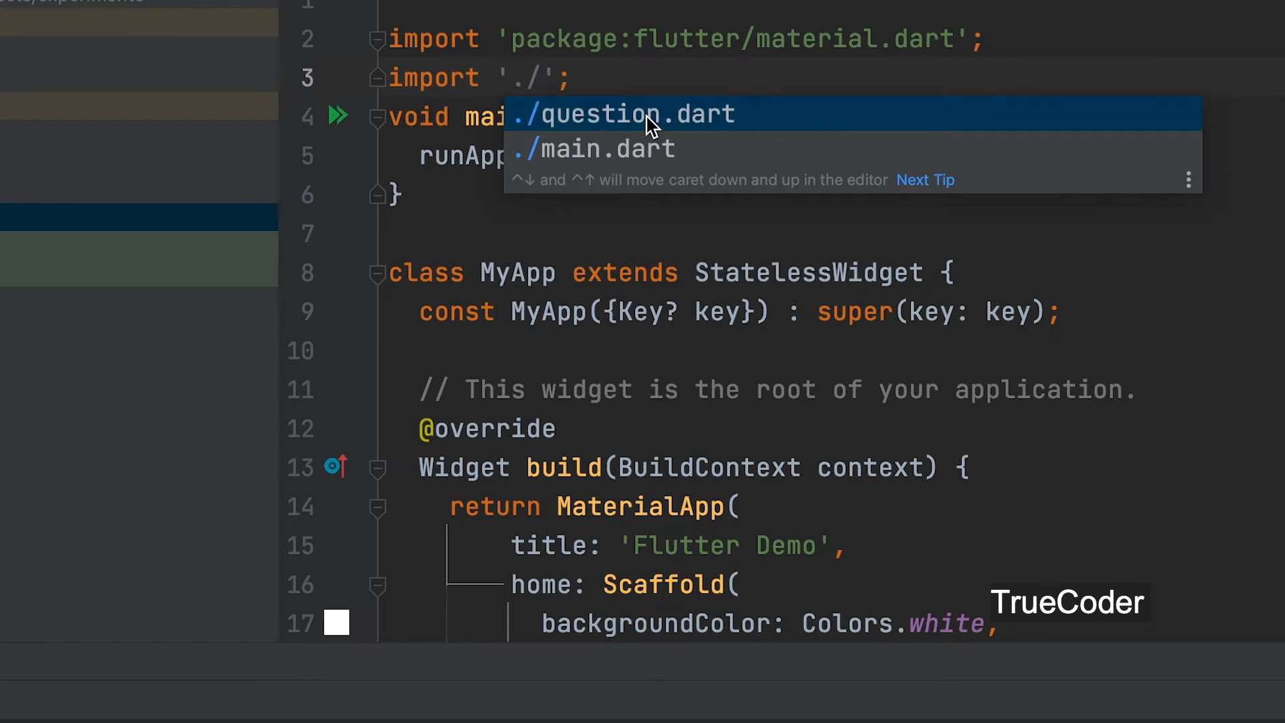
scroll("down", 3)
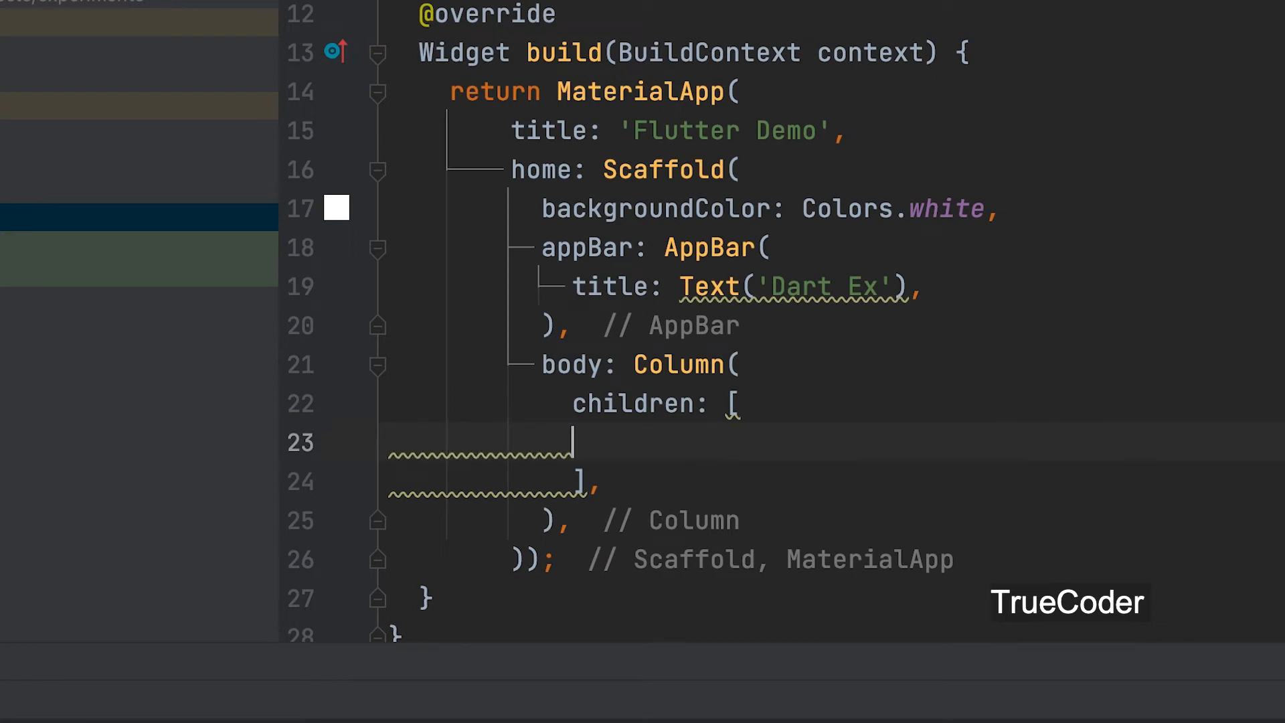
- Add a Question() widget to the Column's children list in main.dart
type("Q")
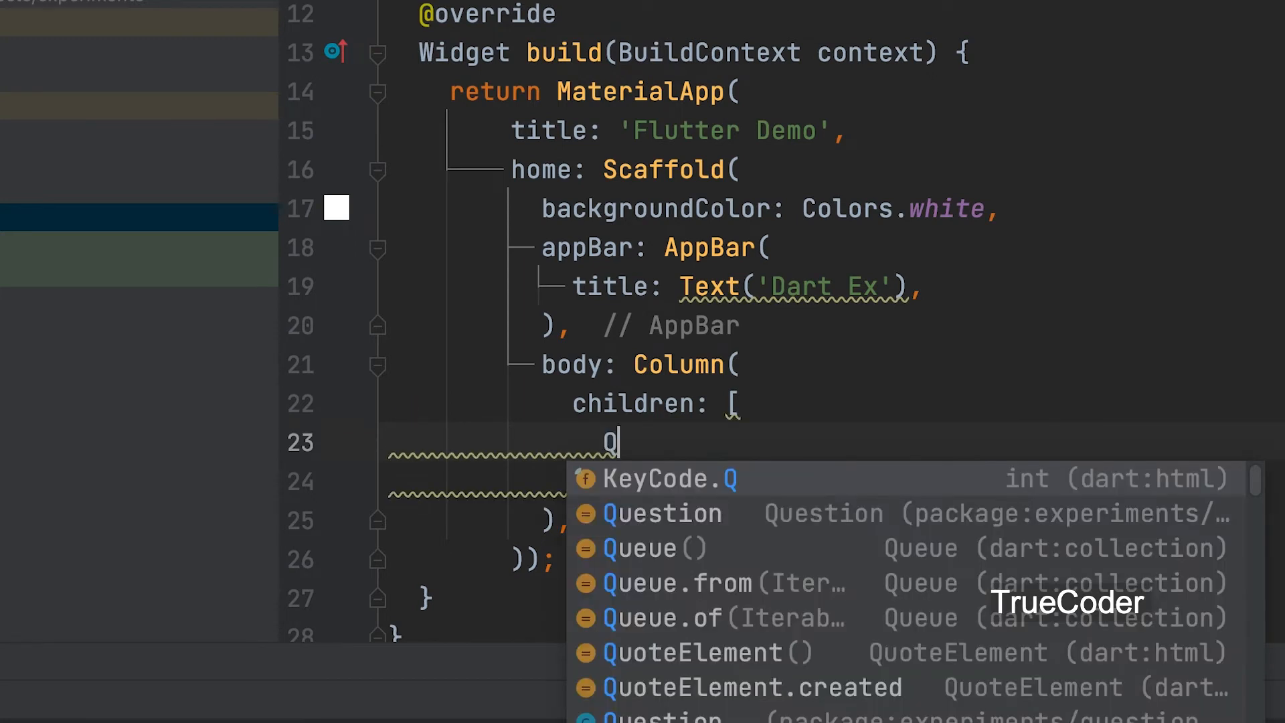
type("uestion(")
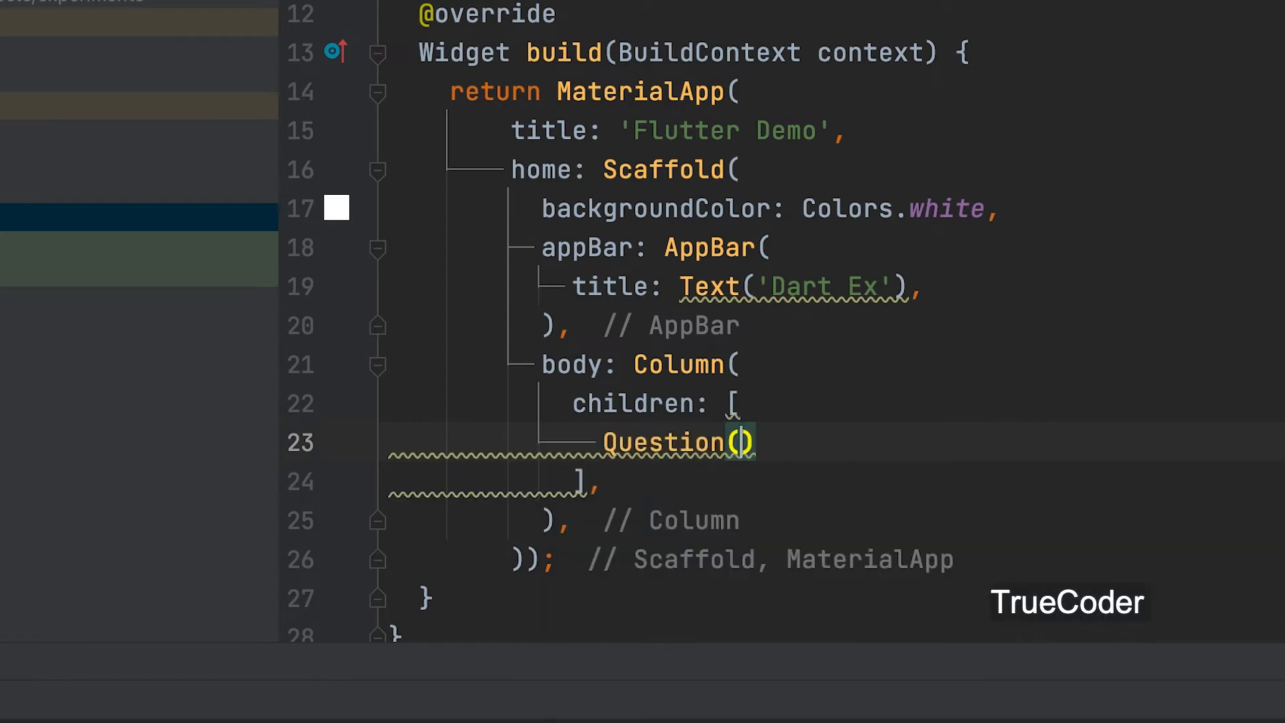
type(",")
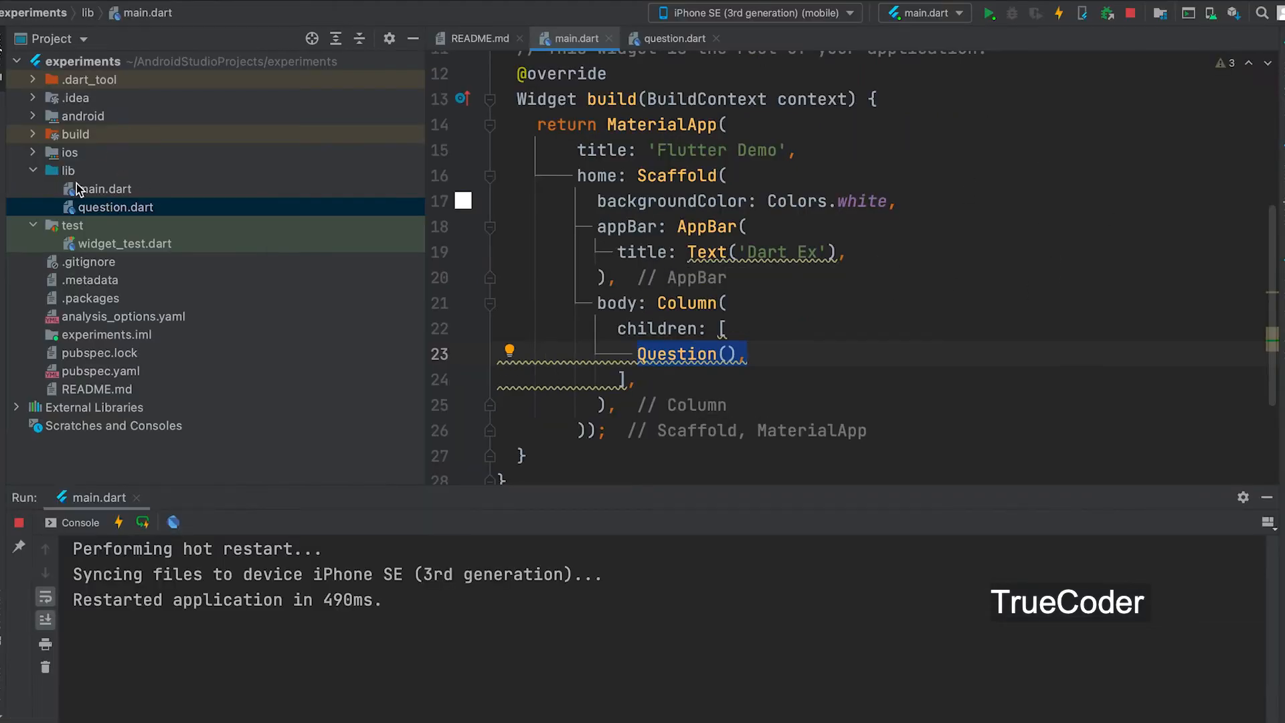
- Create a new Dart file named options.dart in the lib folder
right_click(68, 170)
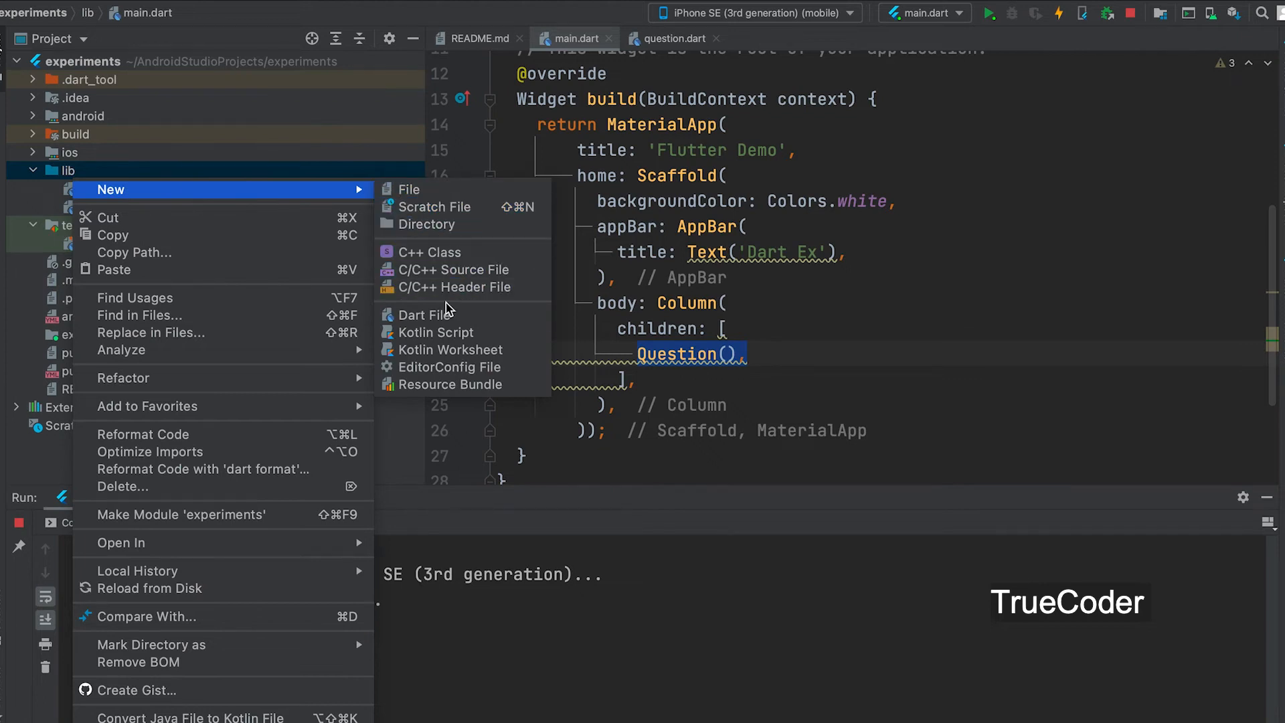
left_click(425, 315)
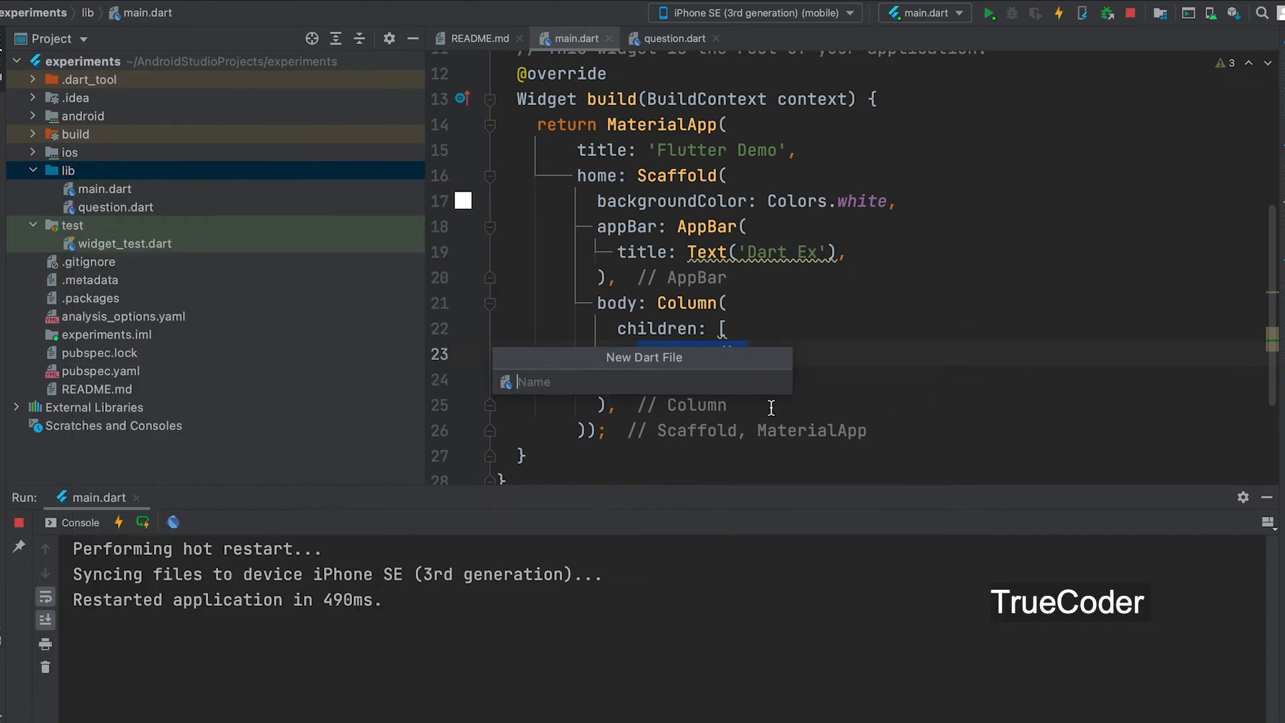
type("option")
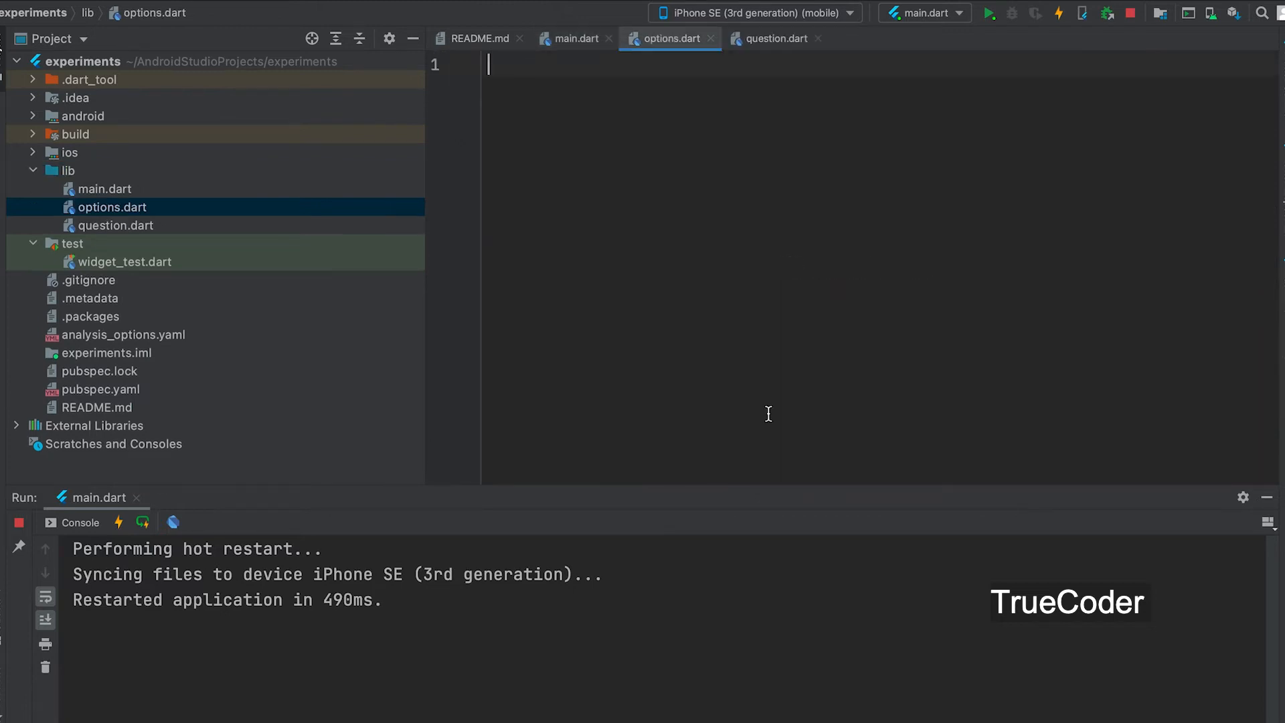
- Import material and define an Options stateless widget whose Container child is a Column
type("im")
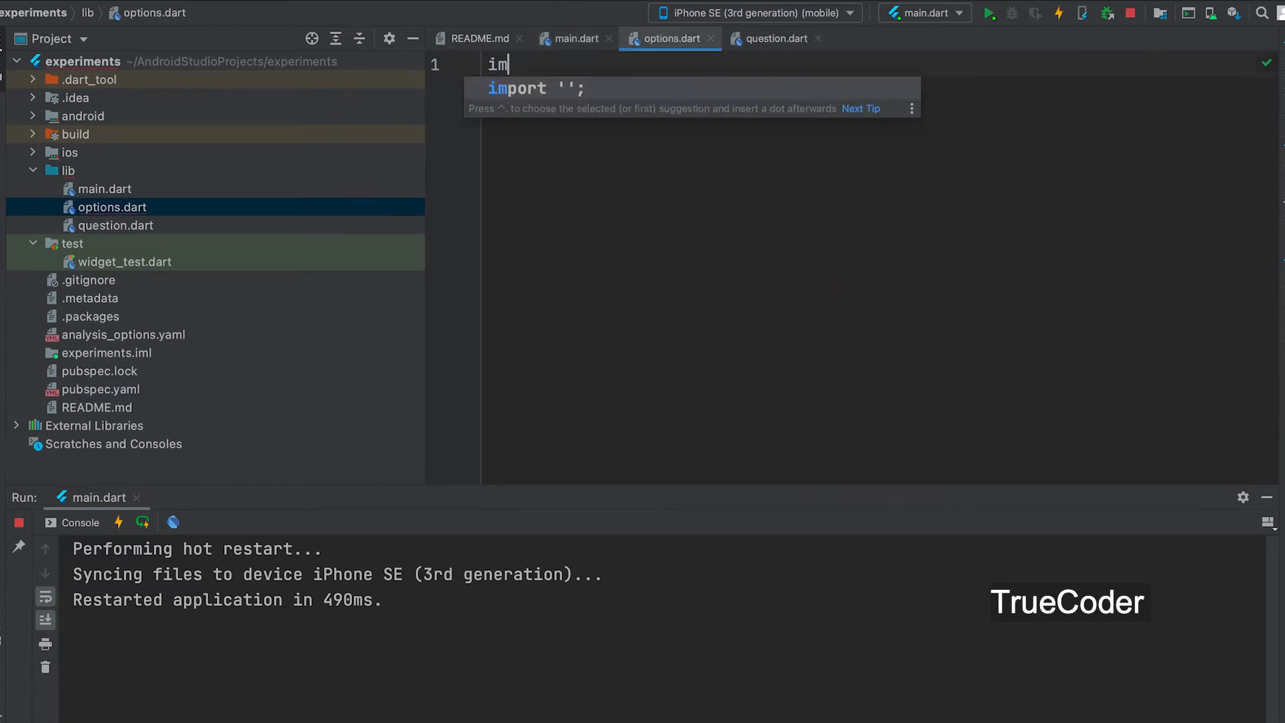
type("material.dart';")
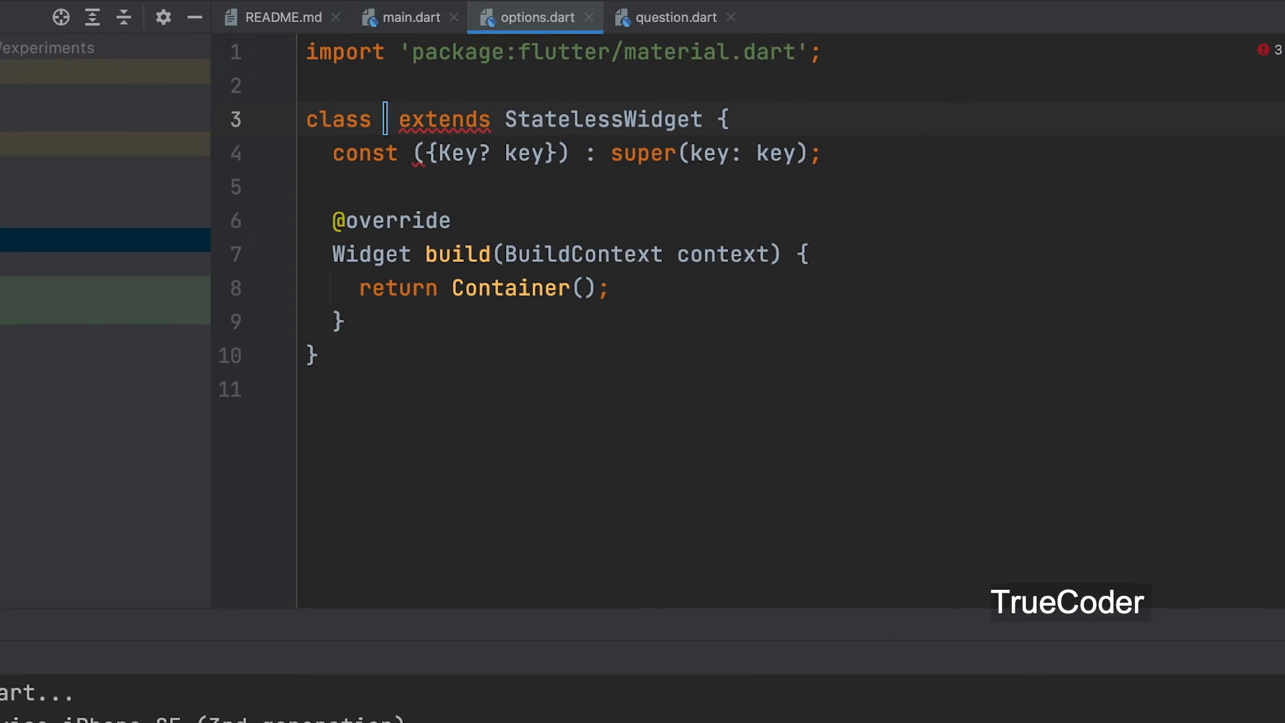
type("Options")
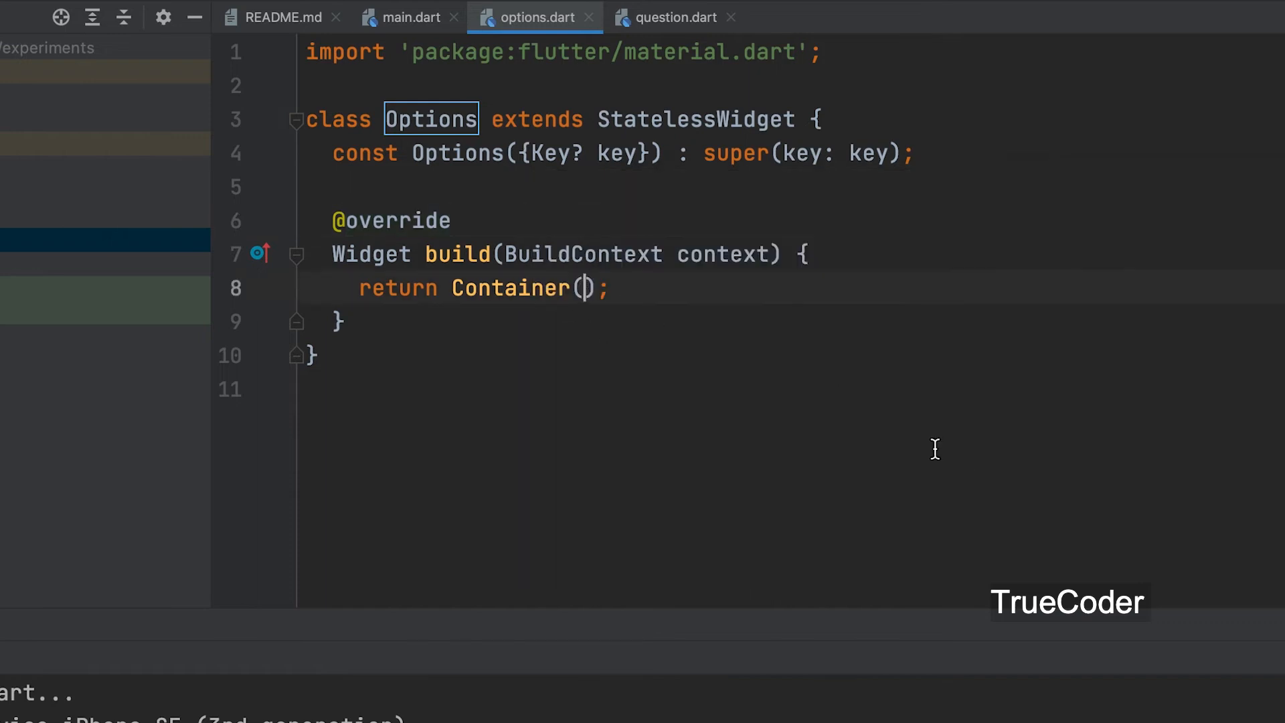
type("child: ,")
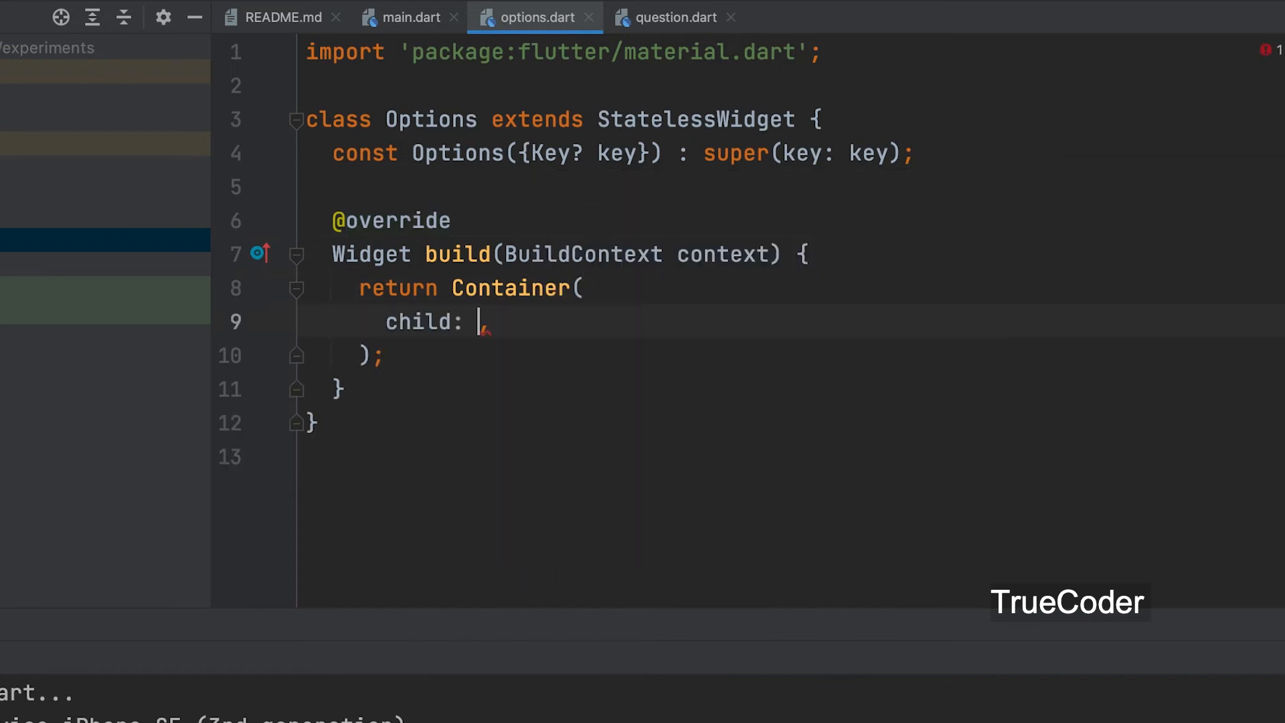
type("Column(")
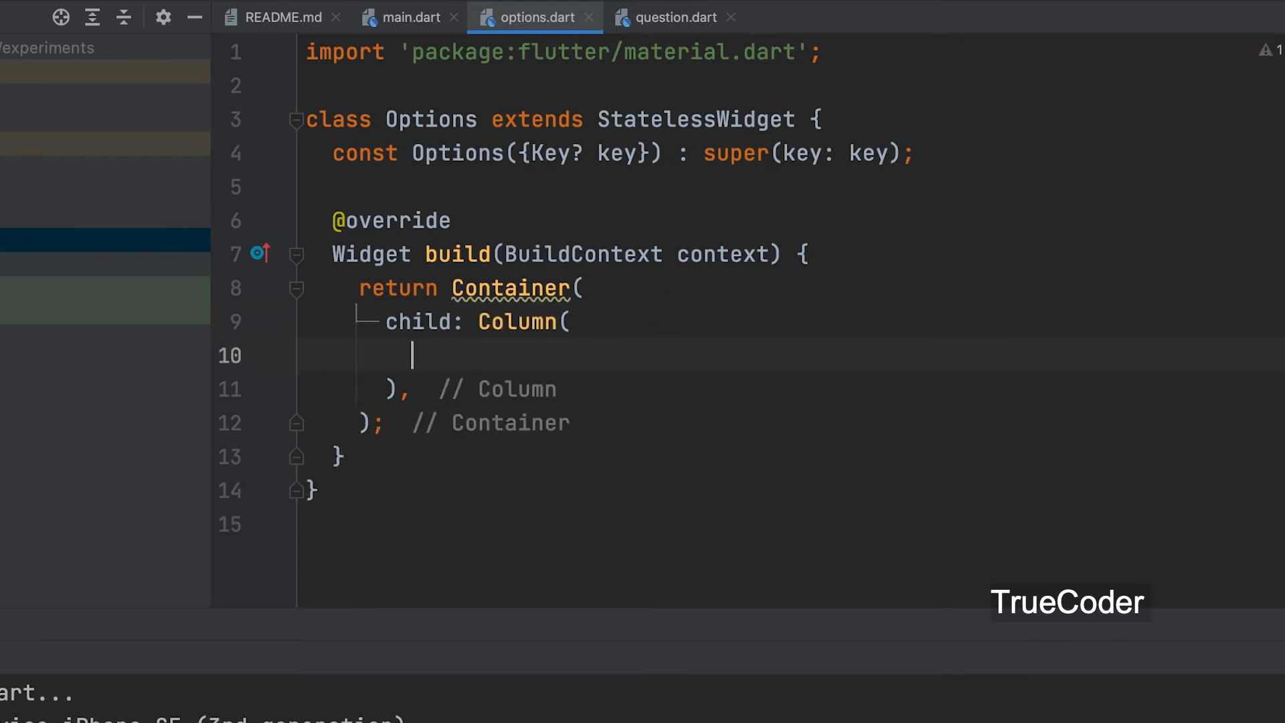
- Add a Red ElevatedButton with onPressed null to the Options Column's children
type("children: [")
type("ElevatedButton(onPressed: onPressed, child: child")
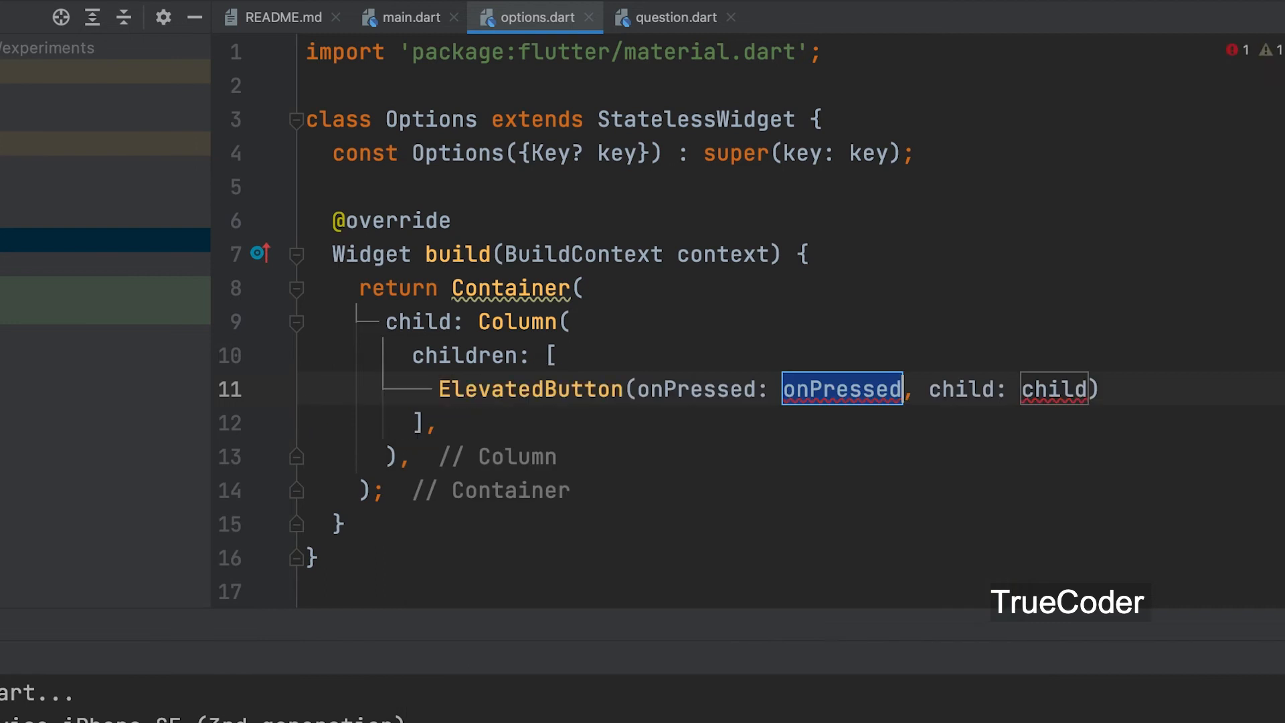
type("null")
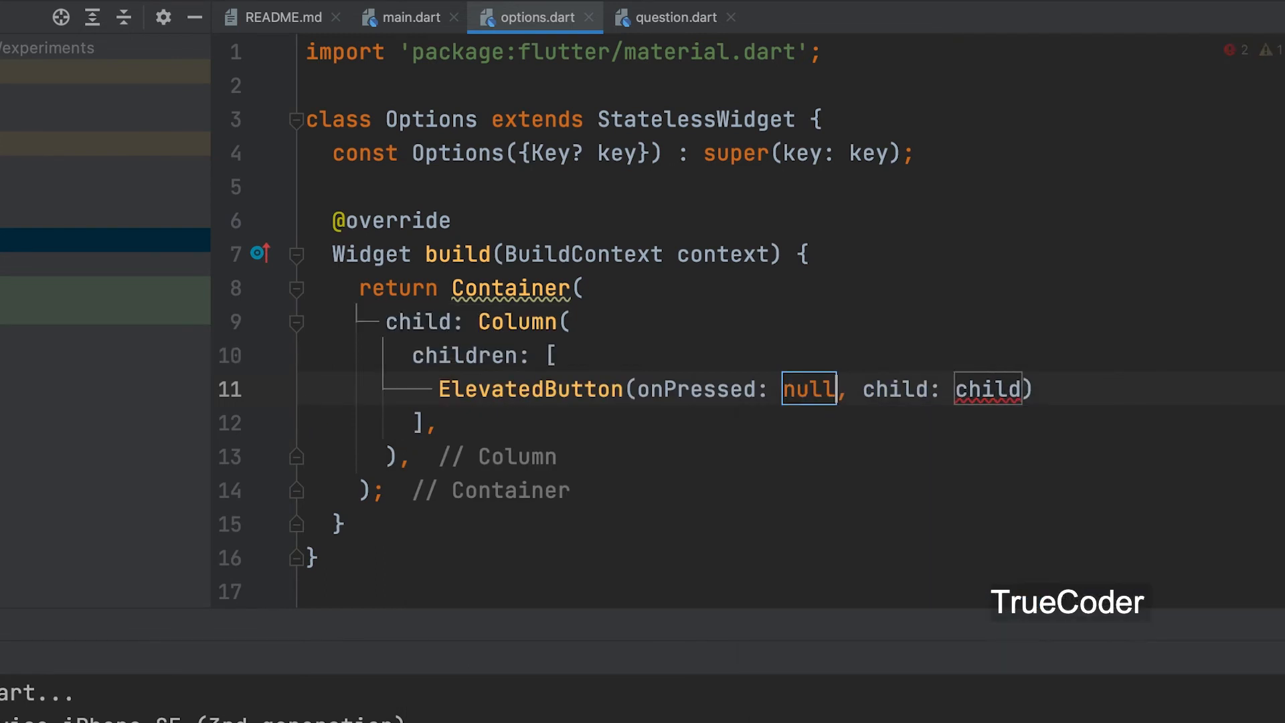
double_click(988, 388)
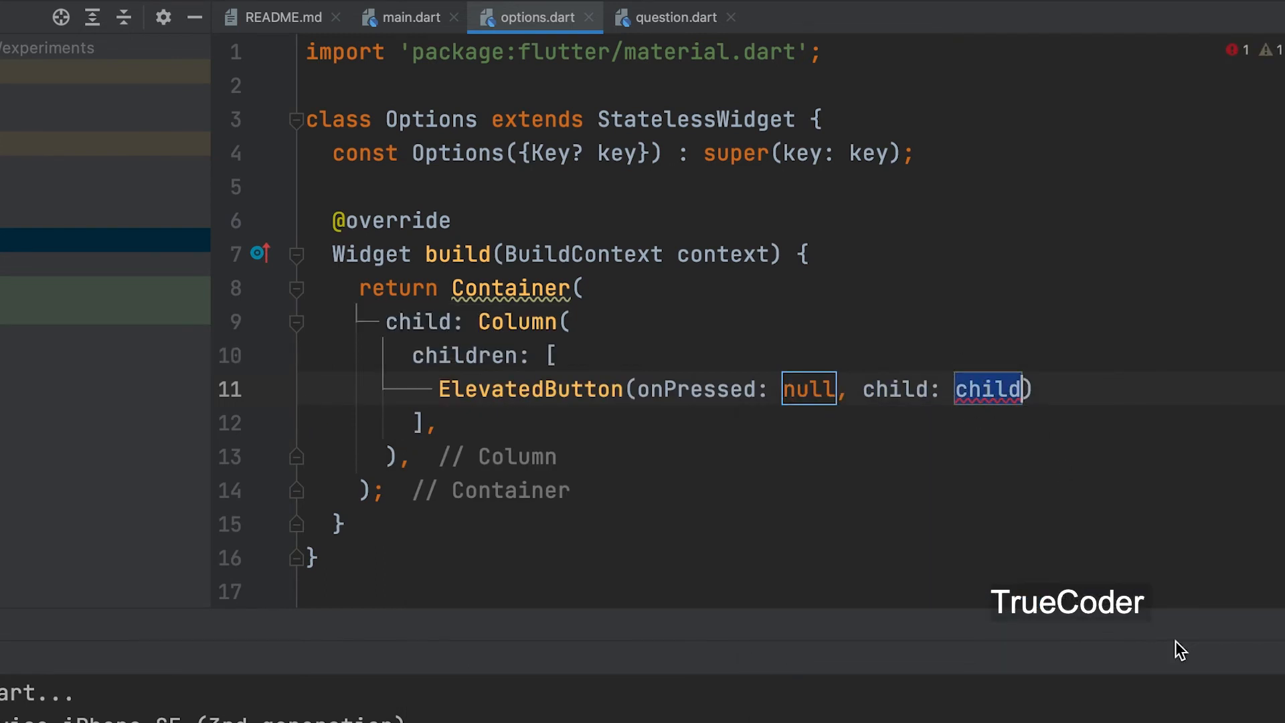
type("Text")
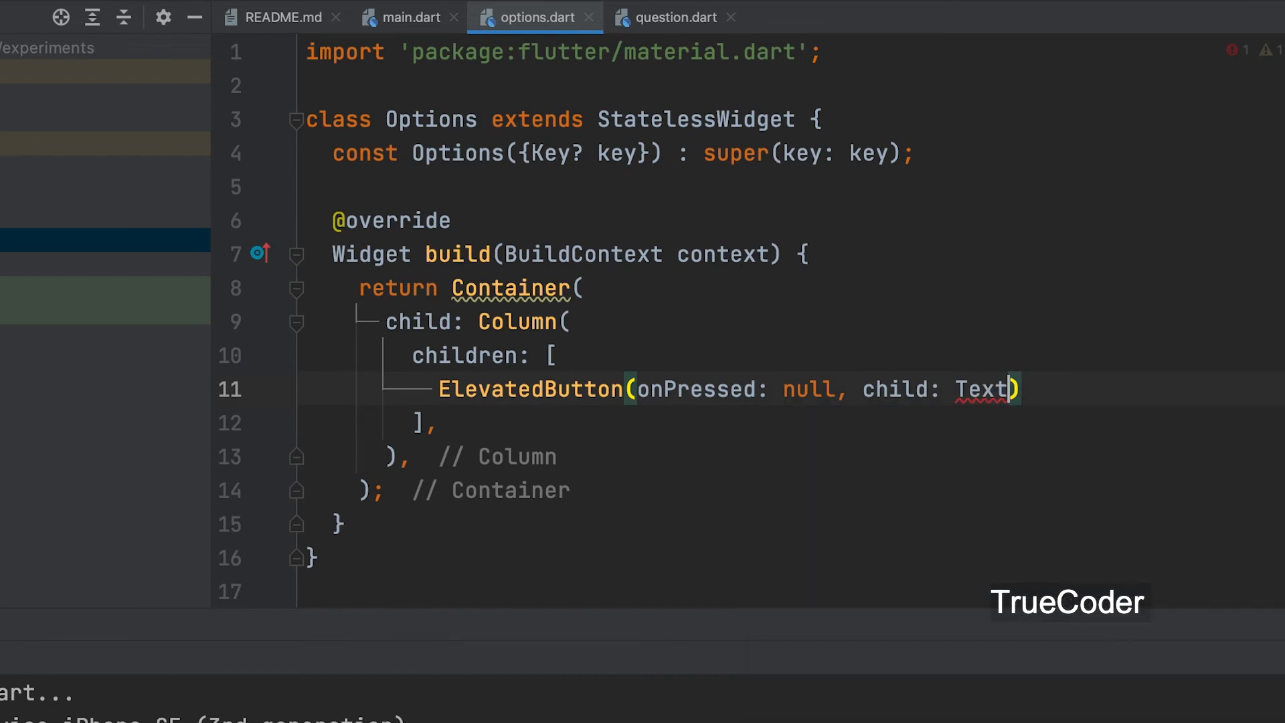
type("('Re")
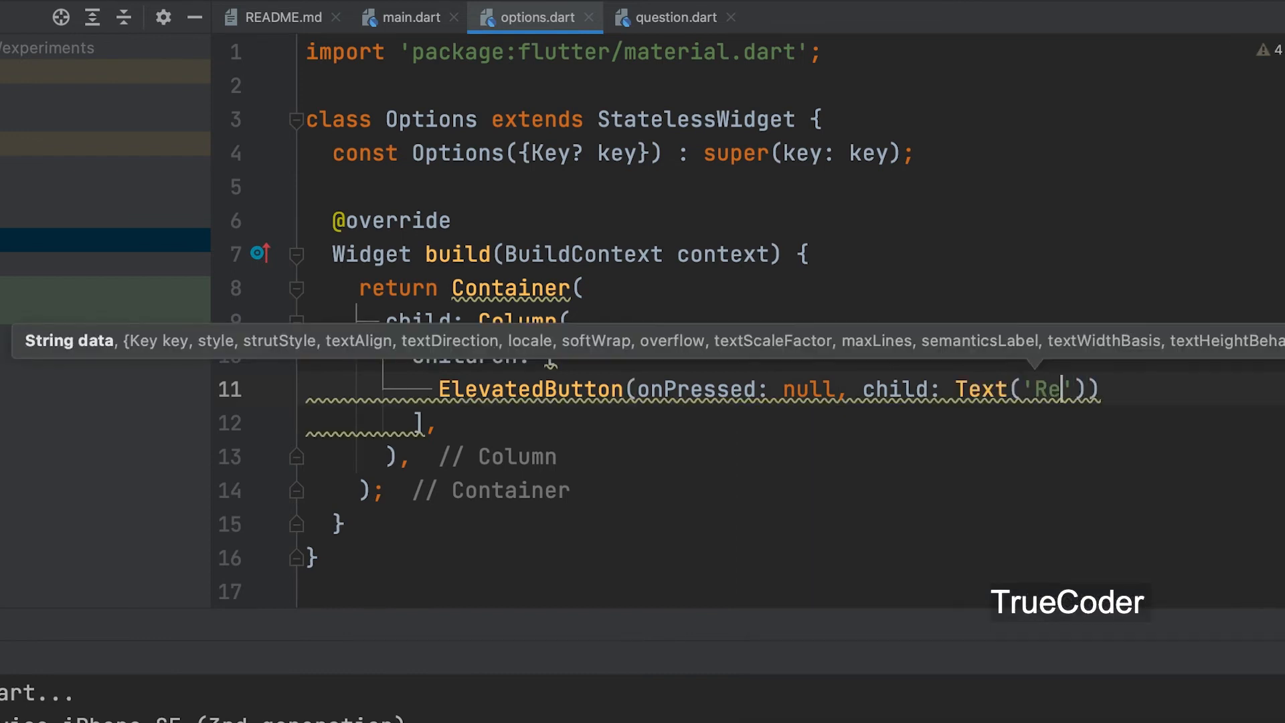
type("d")
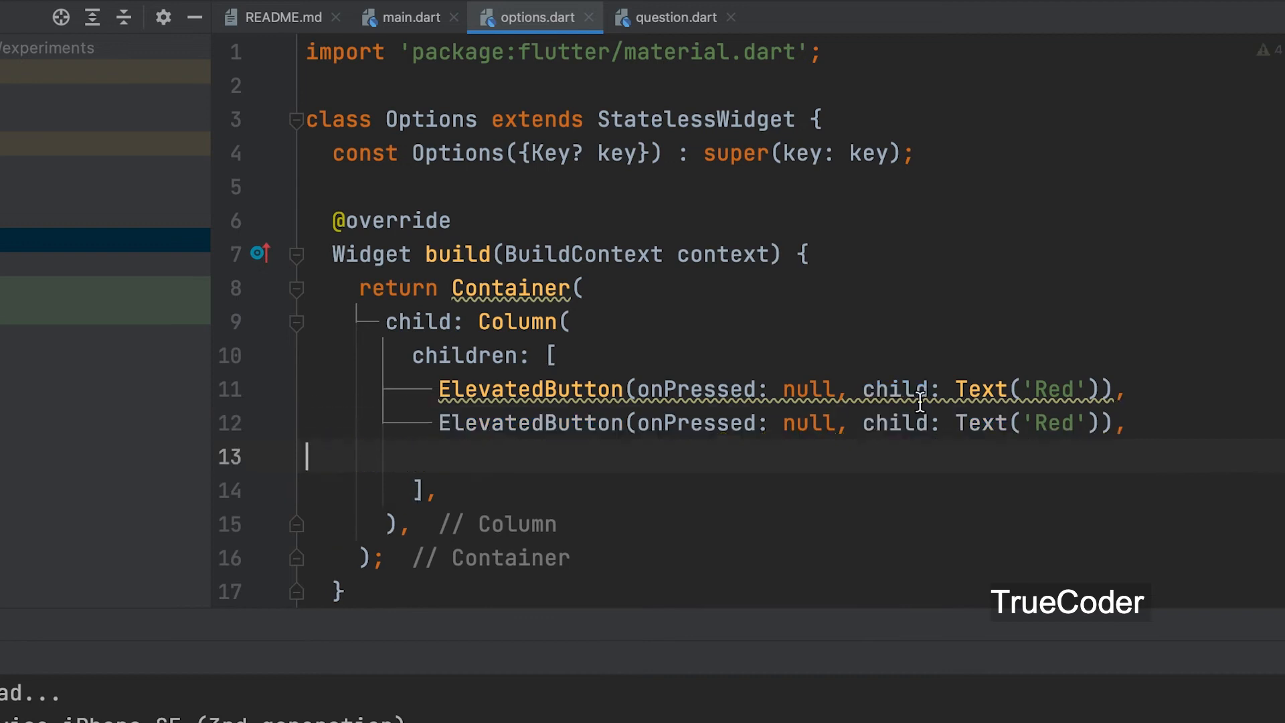
- Duplicate the button three times, labelled Green, Yellow and Blue
type("Green")
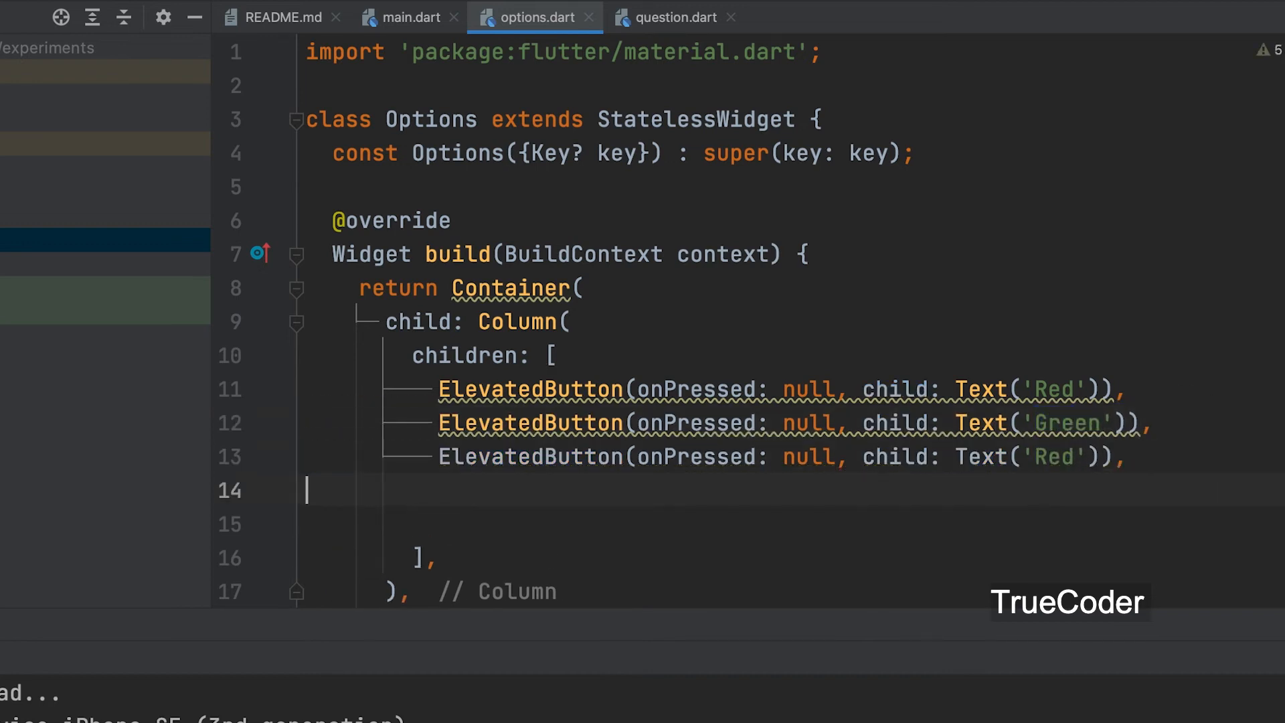
type("Yello")
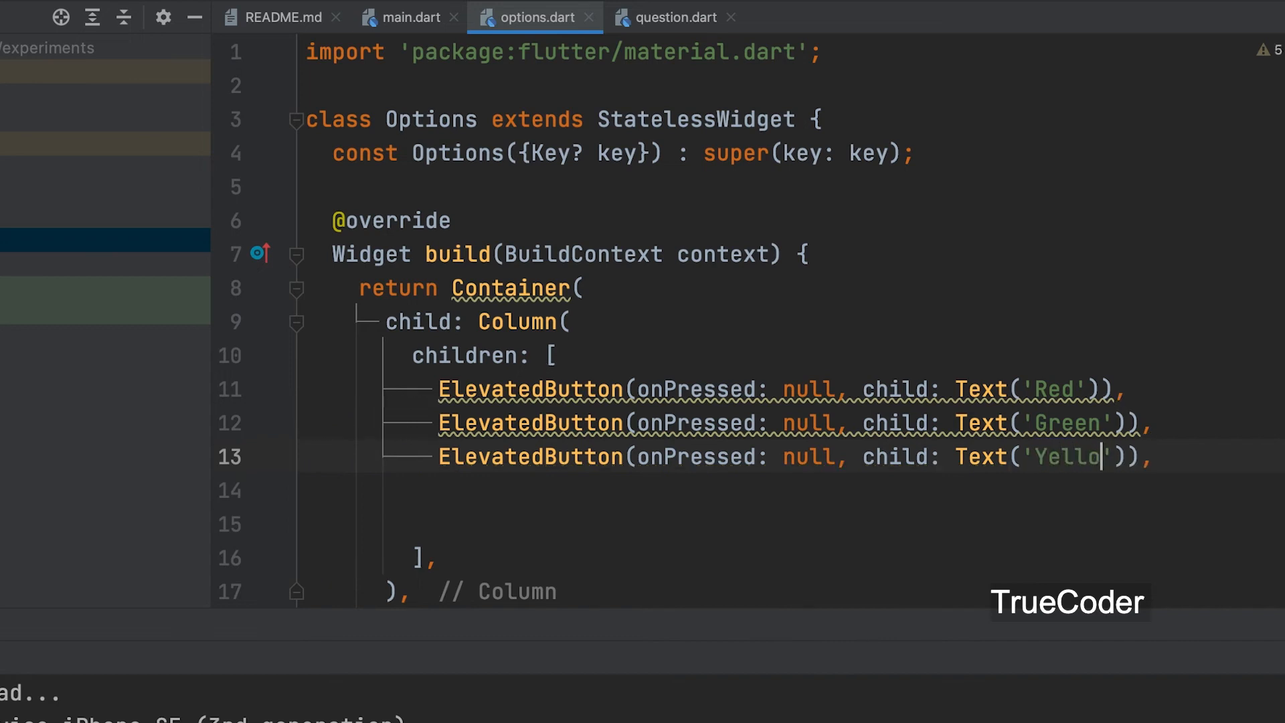
type("v")
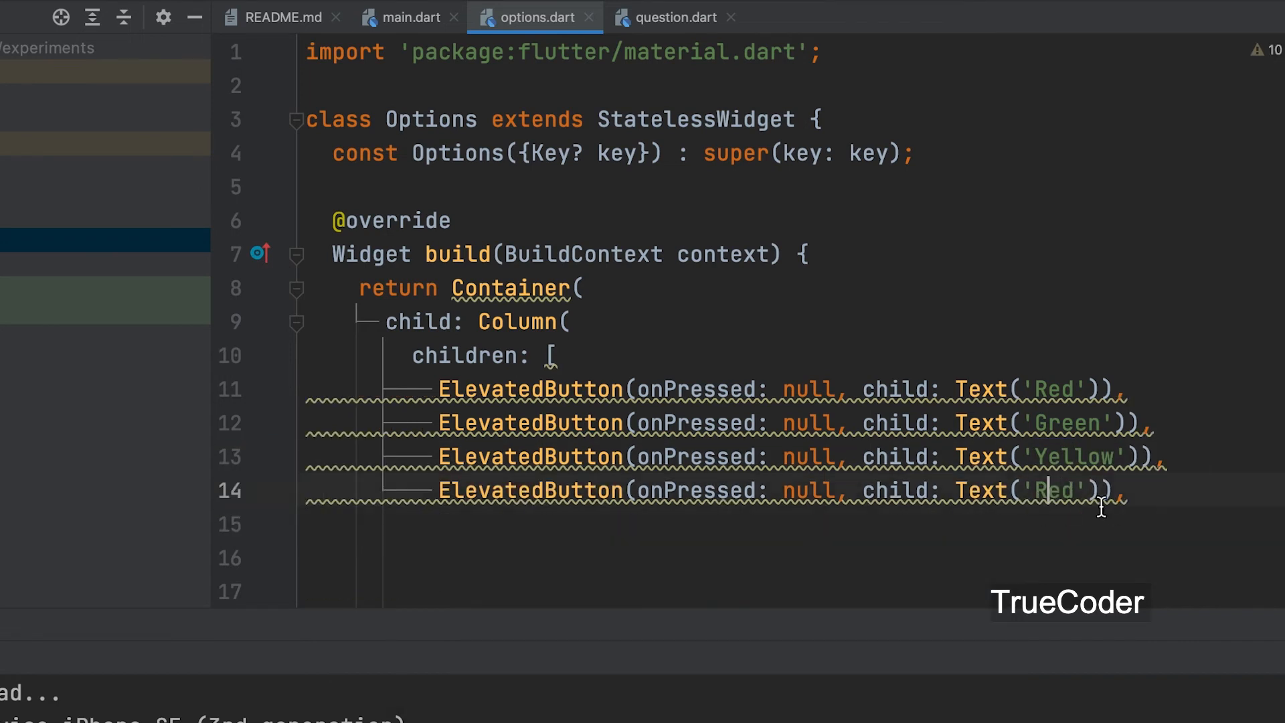
type("Blue")
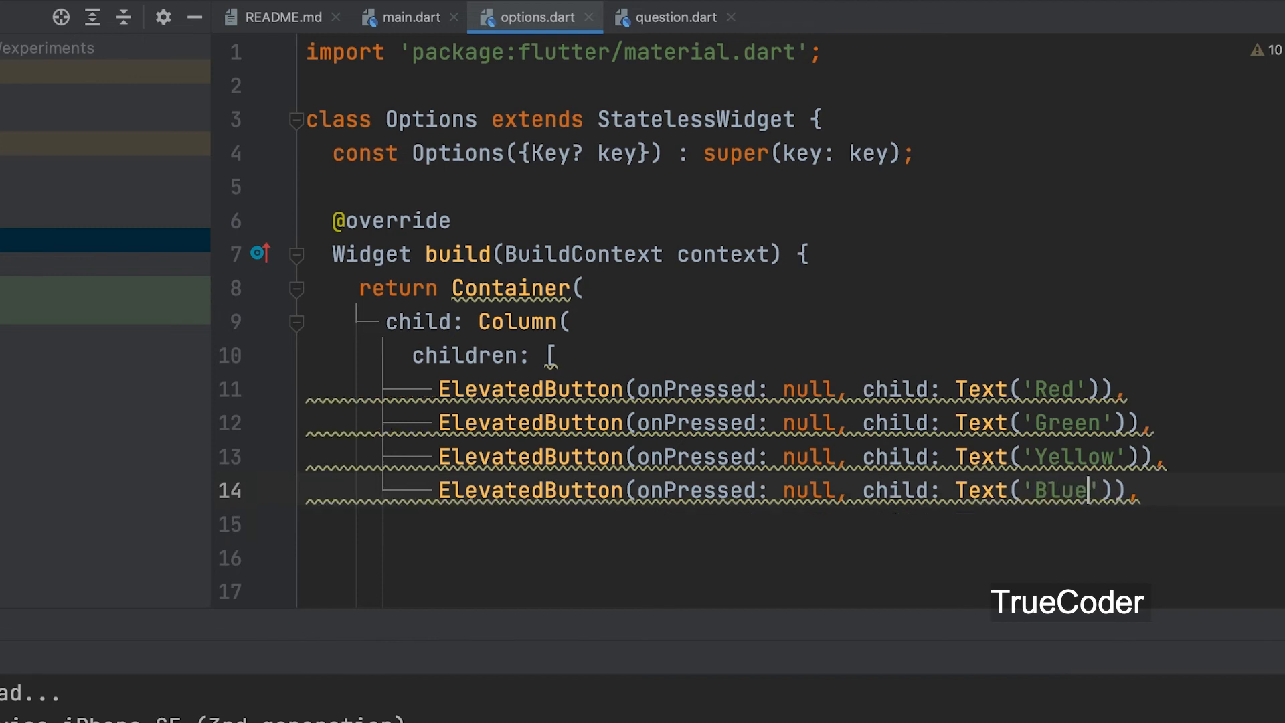
left_click(573, 19)
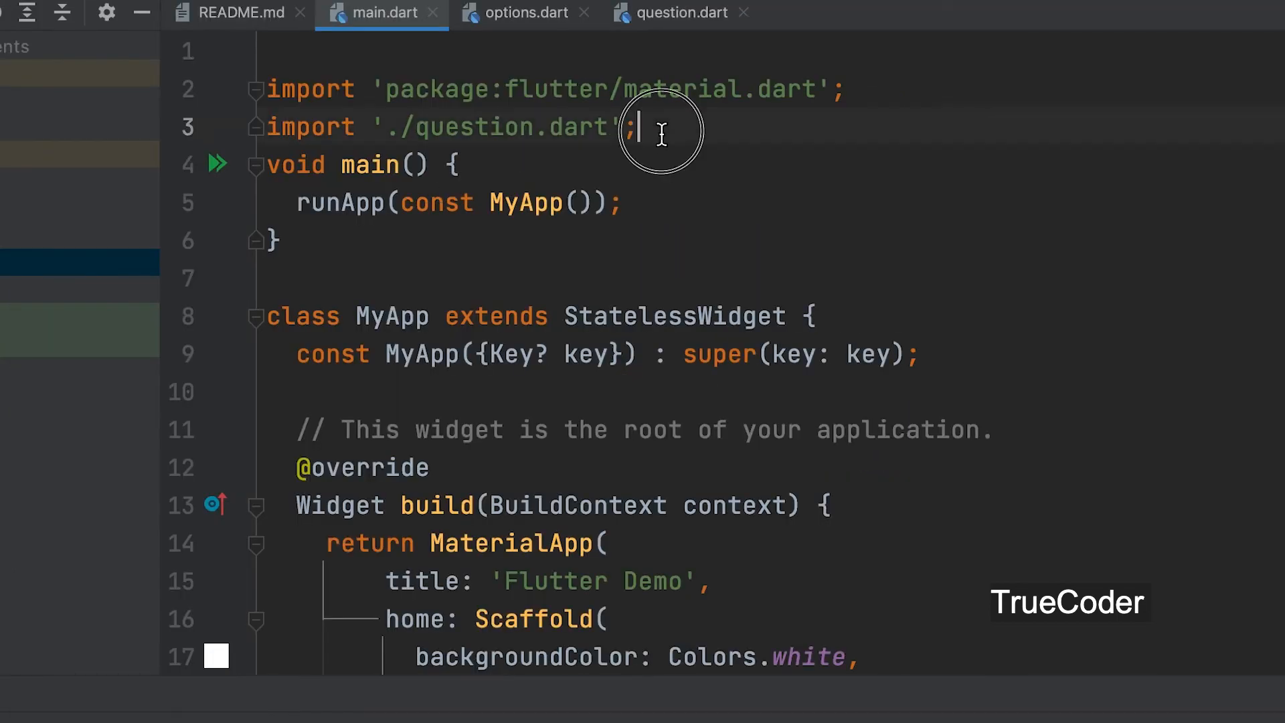
- Add import './options.dart' to main.dart using autocomplete
type("import '.';")
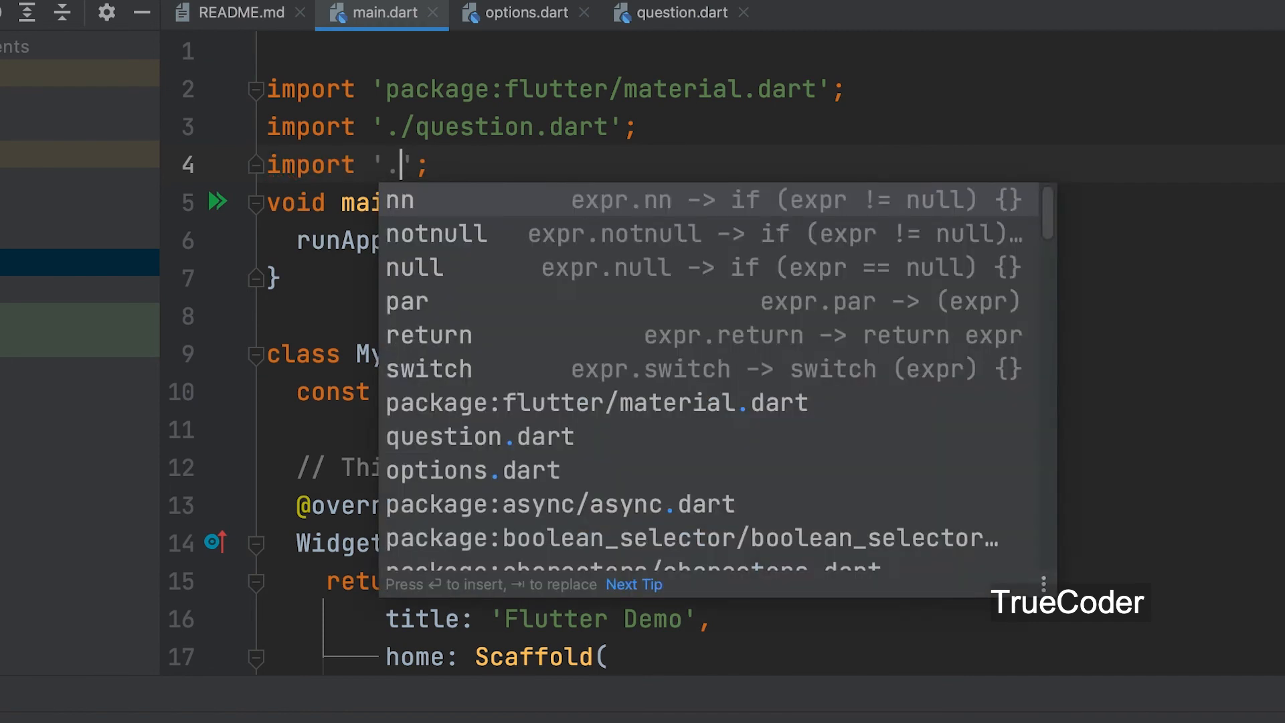
type("/options.dart")
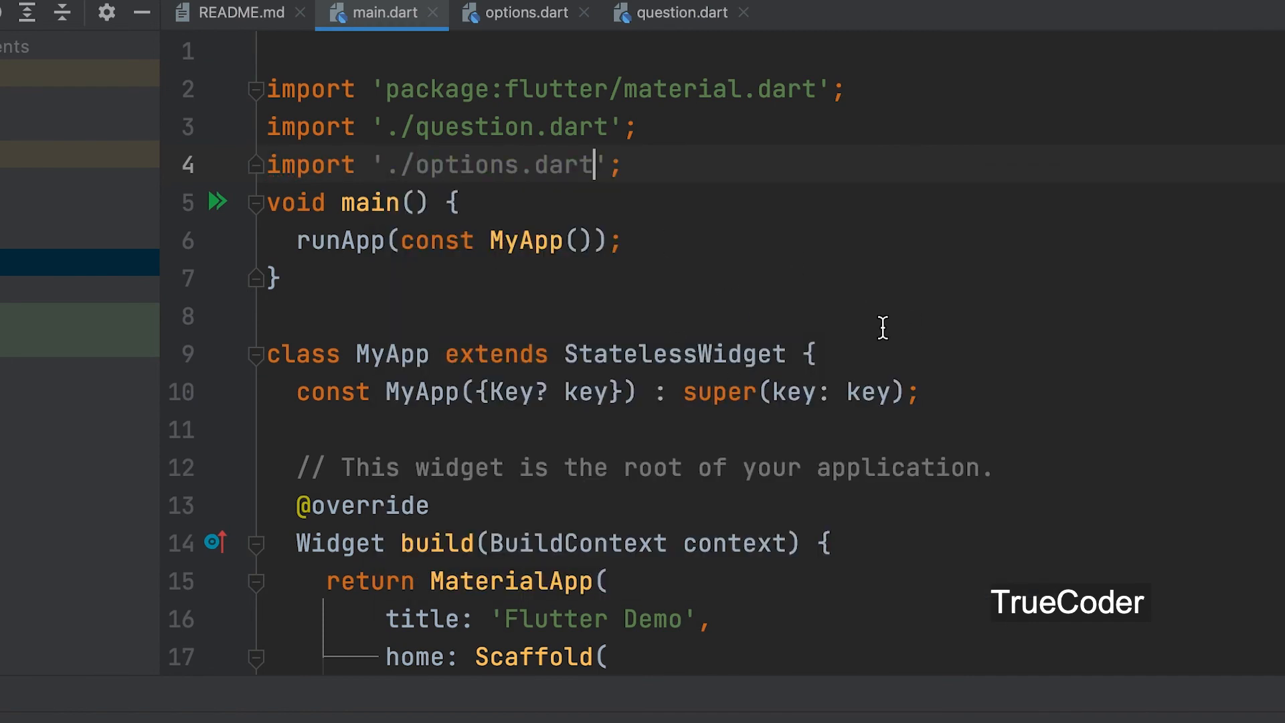
scroll("down", 3)
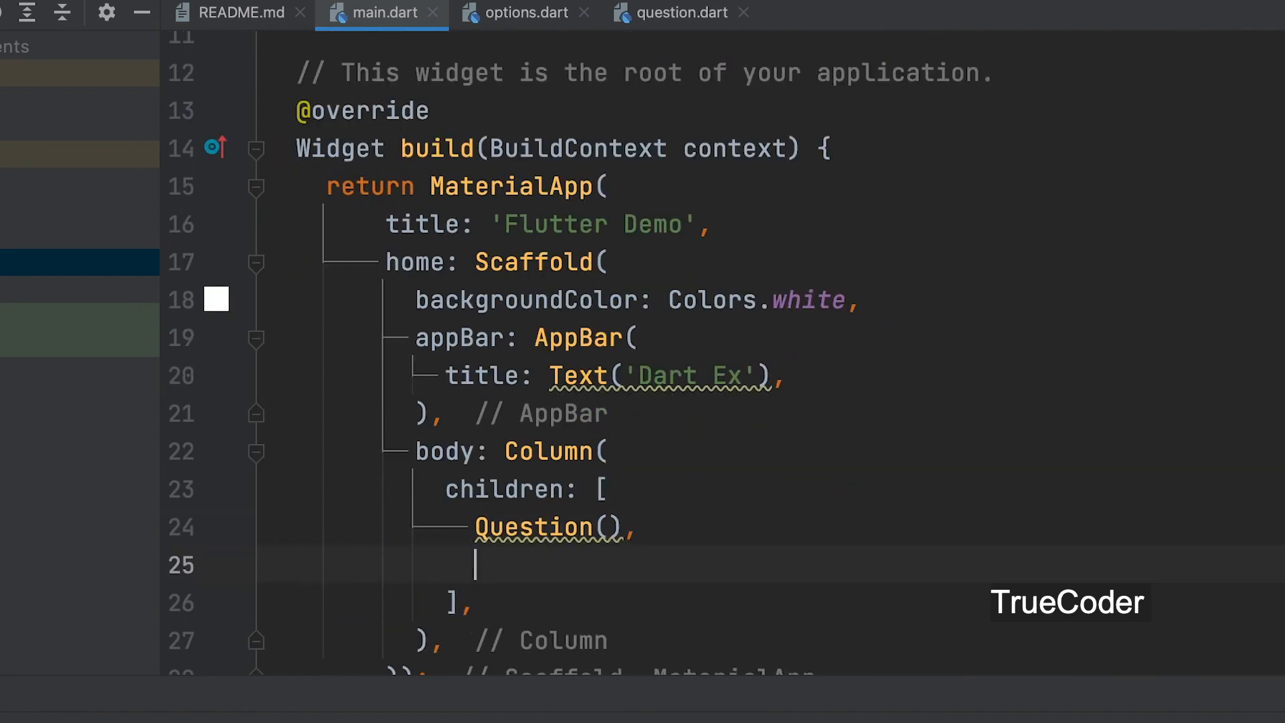
- Add Options() after Question() in the body Column's children list in main.dart
type("Options")
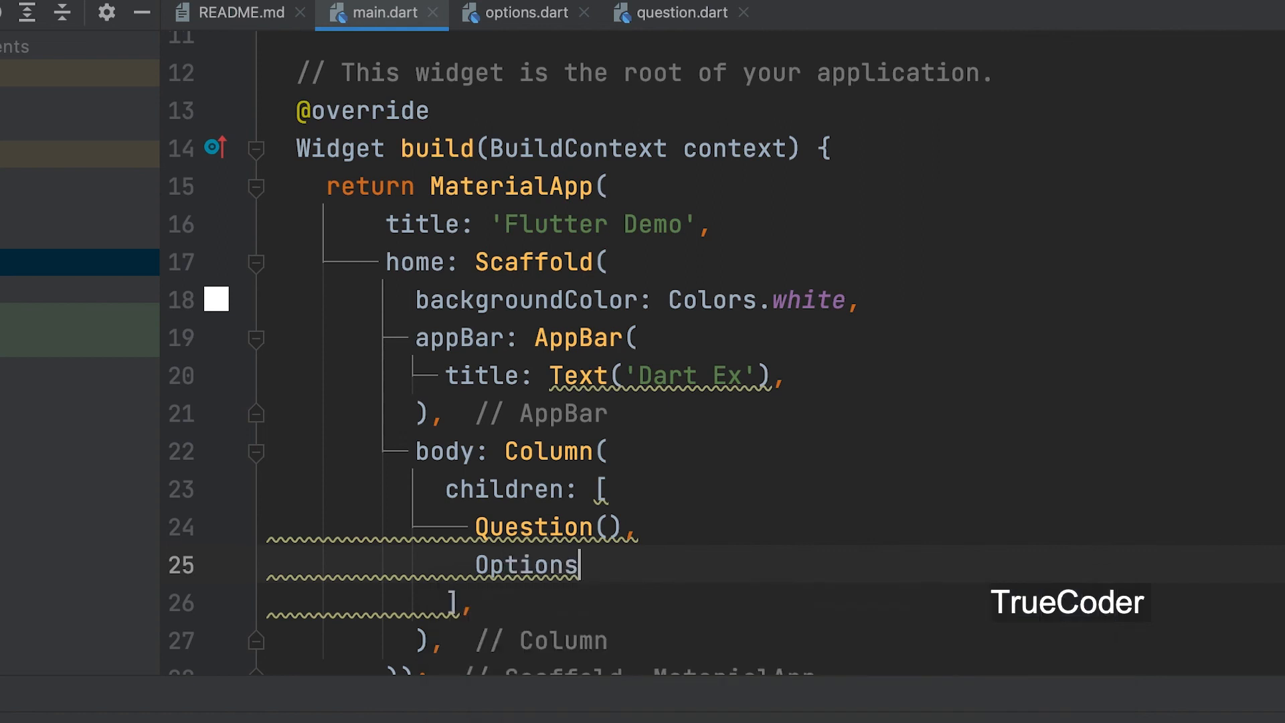
type("()")
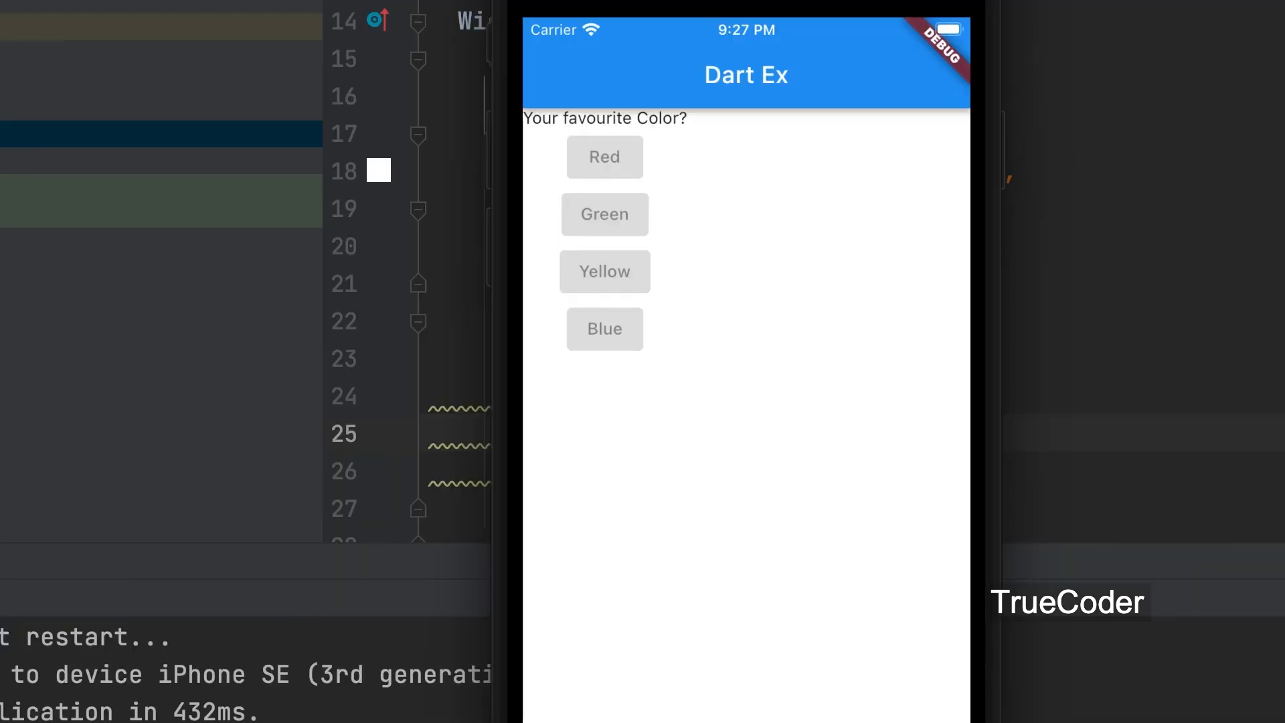
mouse_move(616, 300)
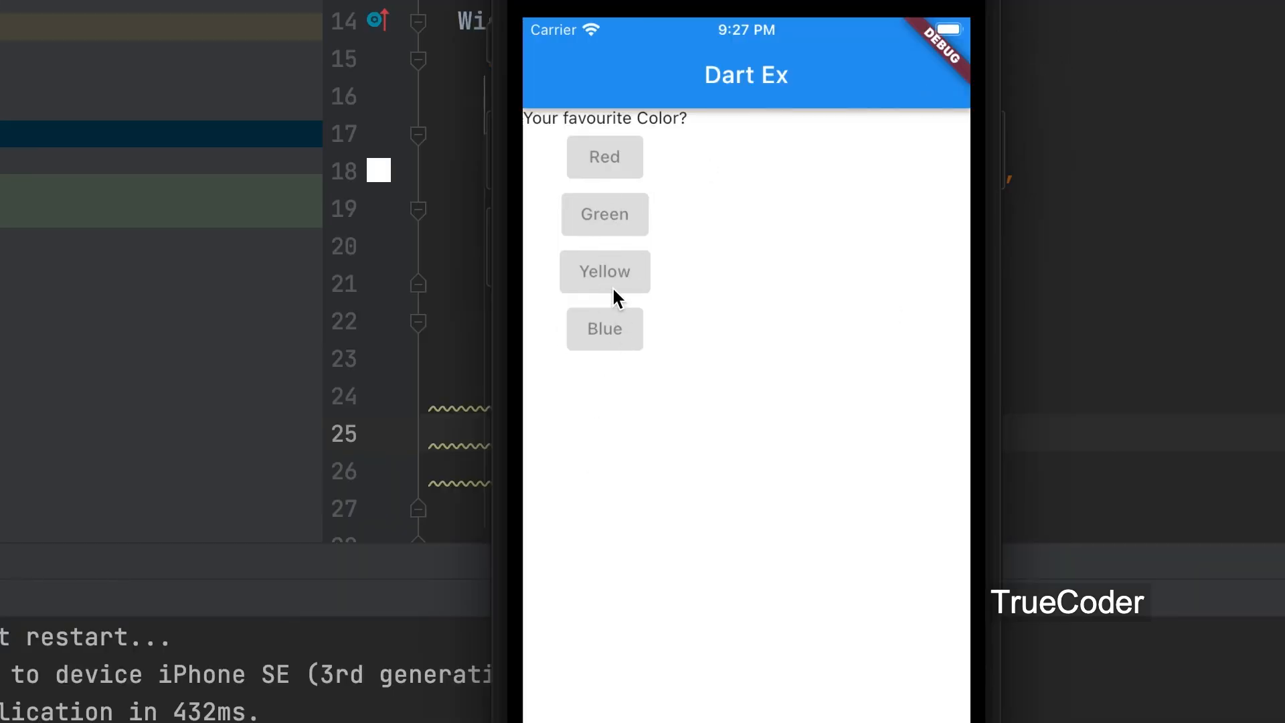
mouse_move(538, 201)
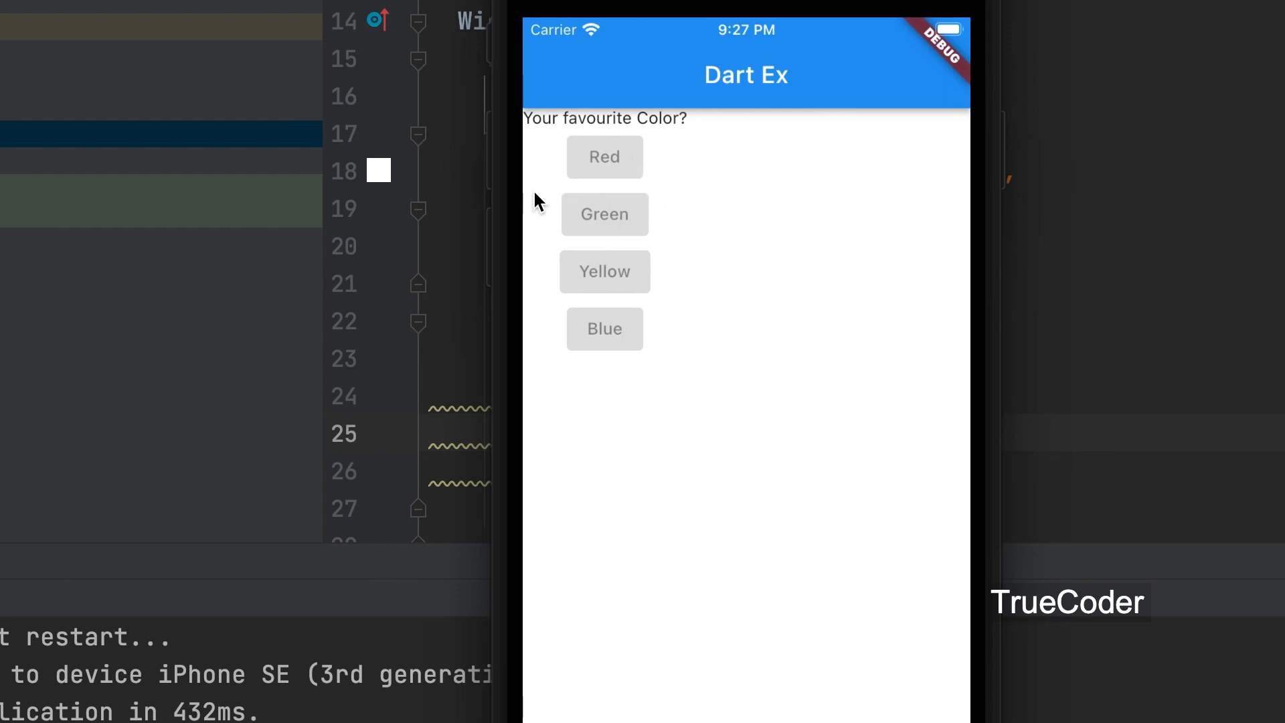